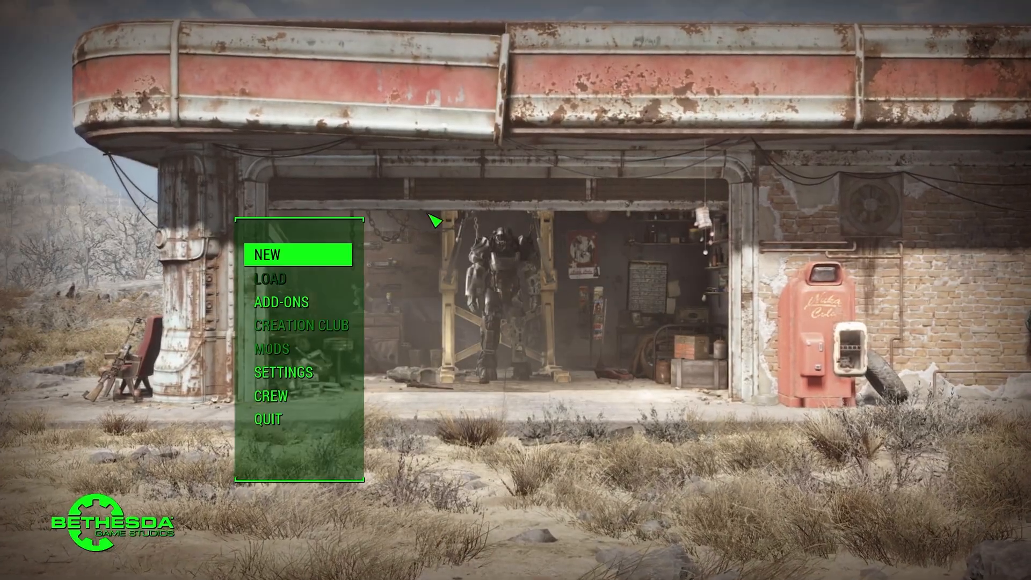
Quit Fallout 4 from its main menu, returning to Vortex.
click(283, 371)
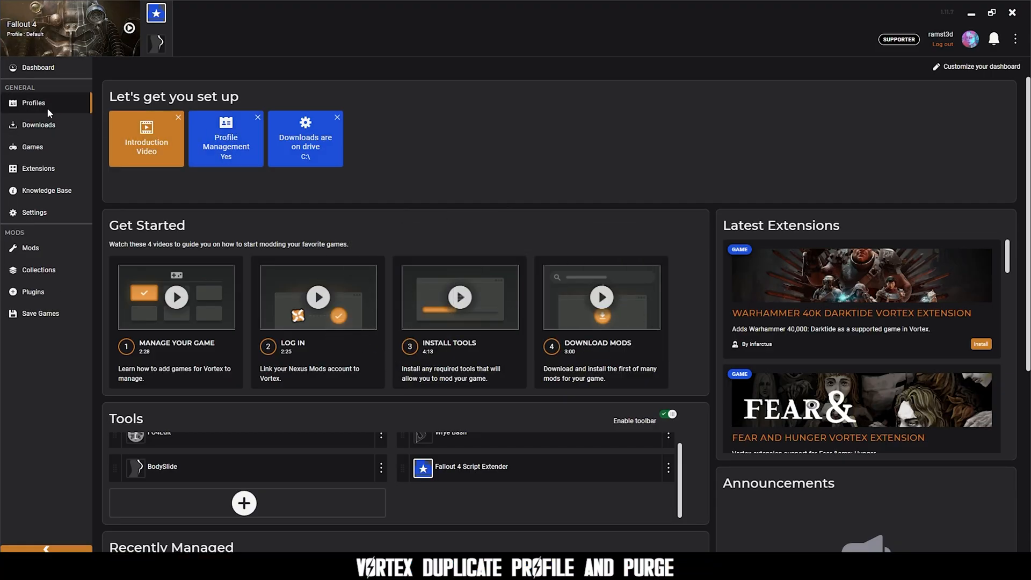
Clone the seven-mod Fallout 4 profile and save it as Default2.
click(291, 207)
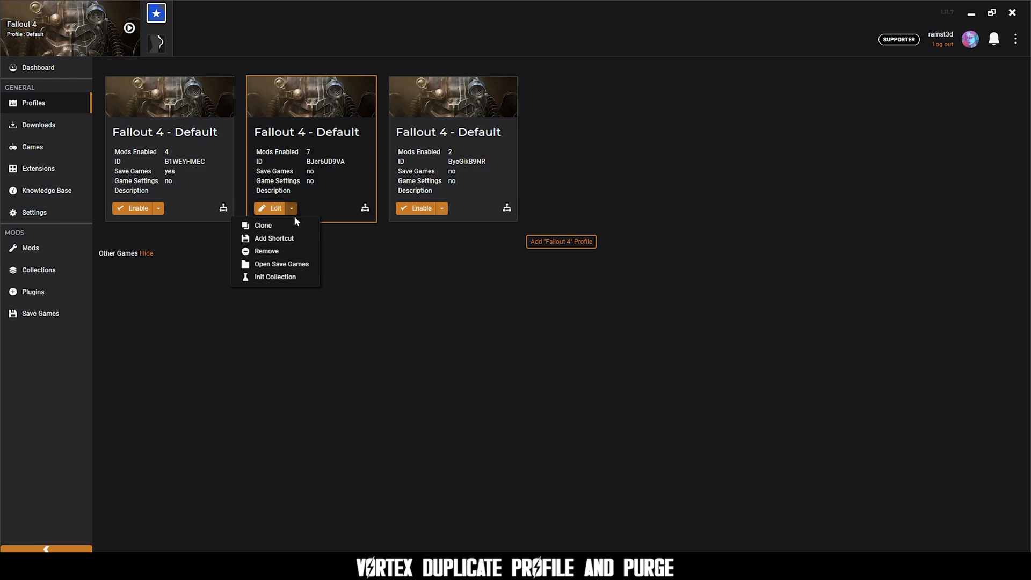
click(270, 207)
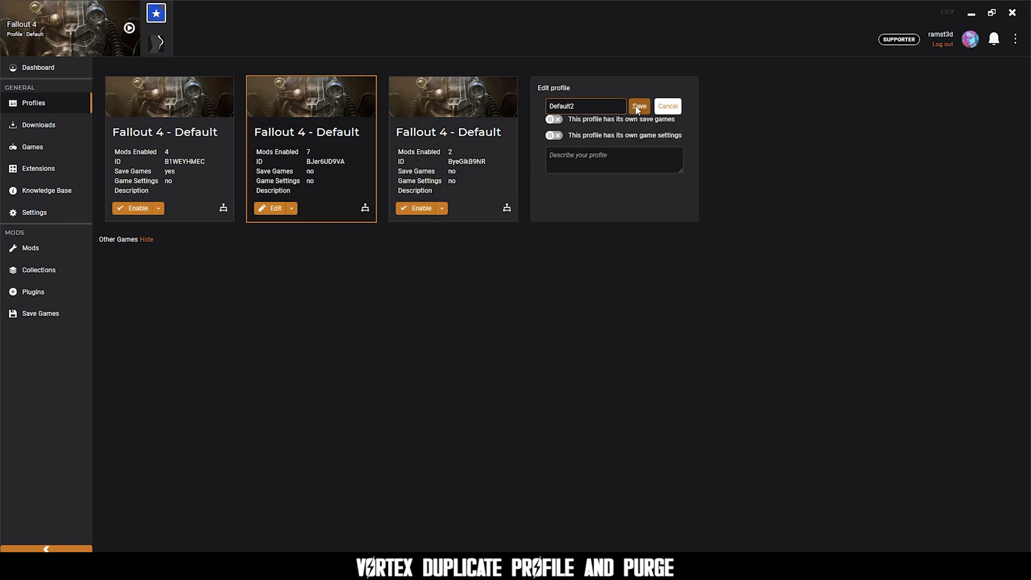
click(636, 106)
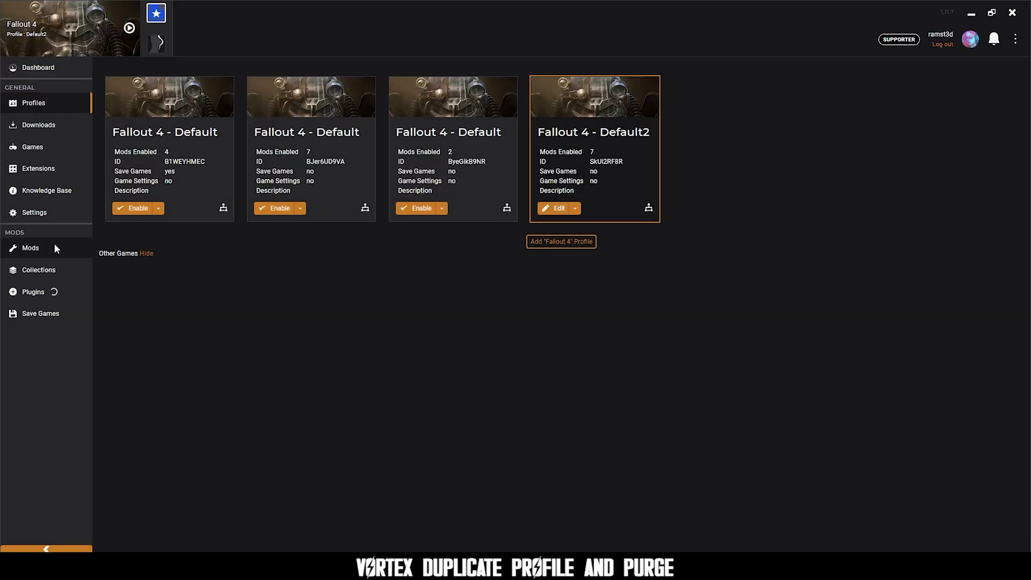
Purge the deployed mods from the Fallout 4 game folder and confirm.
click(30, 248)
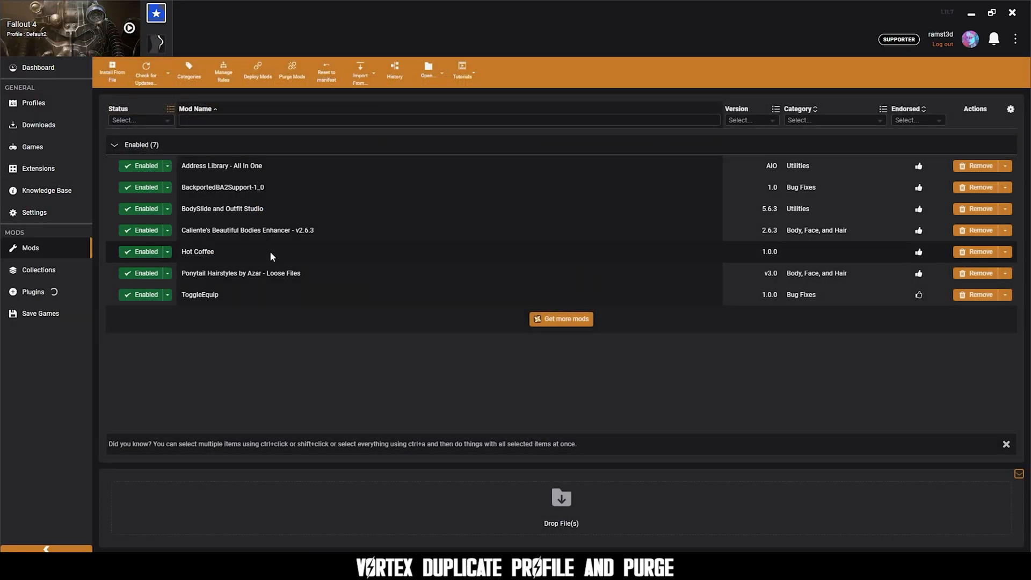
click(292, 71)
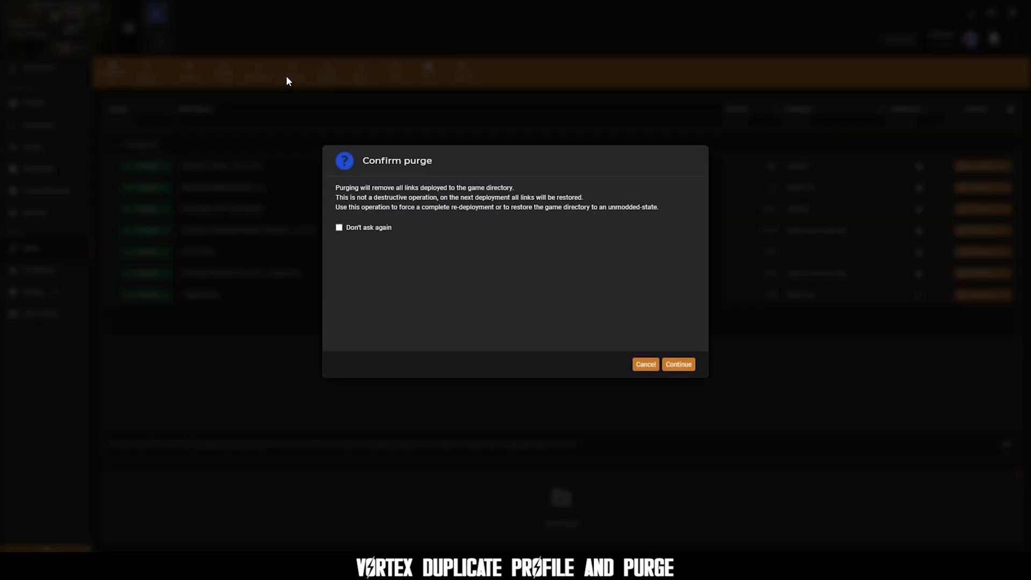
click(678, 364)
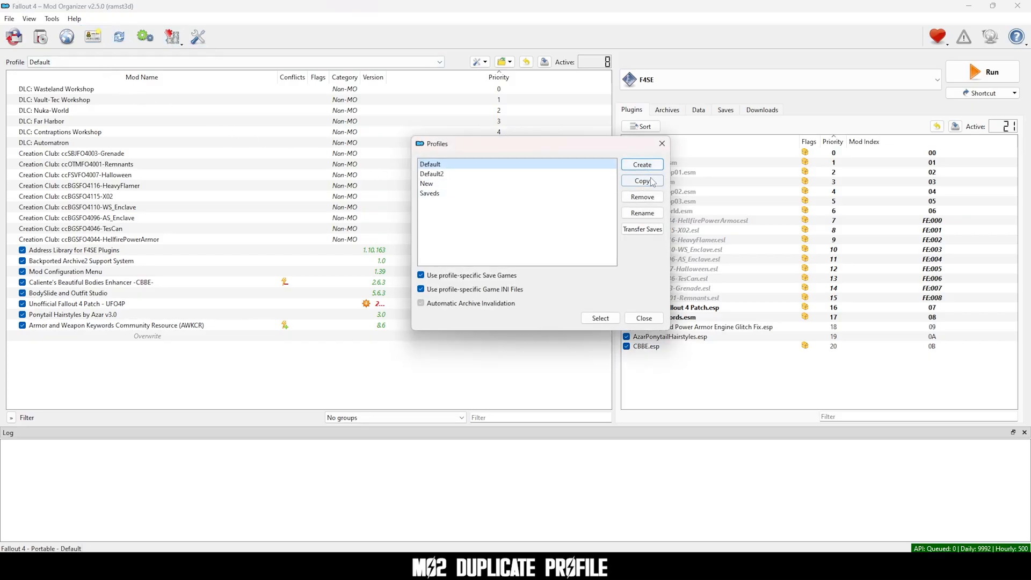
Copy Mod Organizer 2's Default profile under a new 'Default'-based name.
click(641, 181)
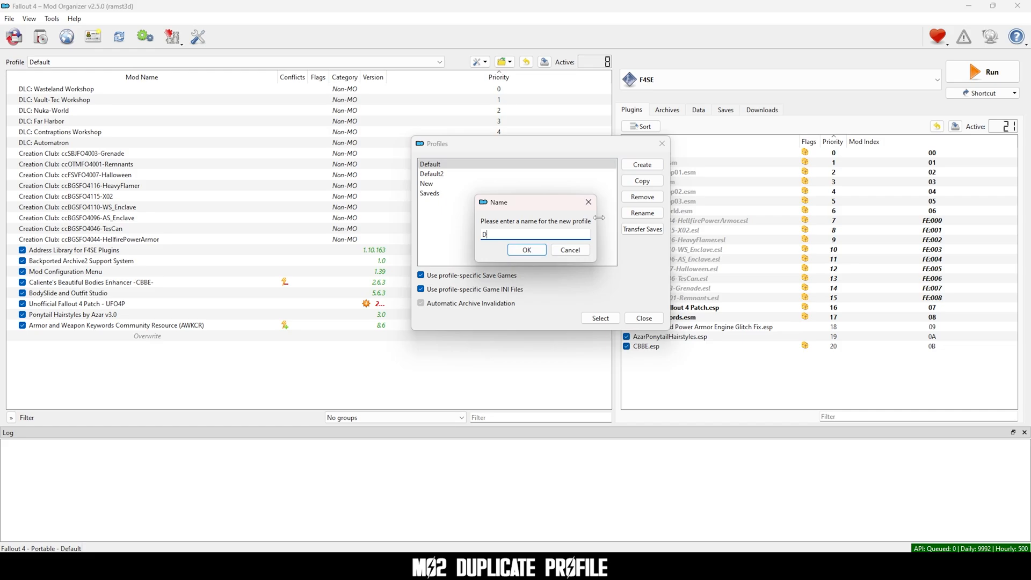
text(efault)
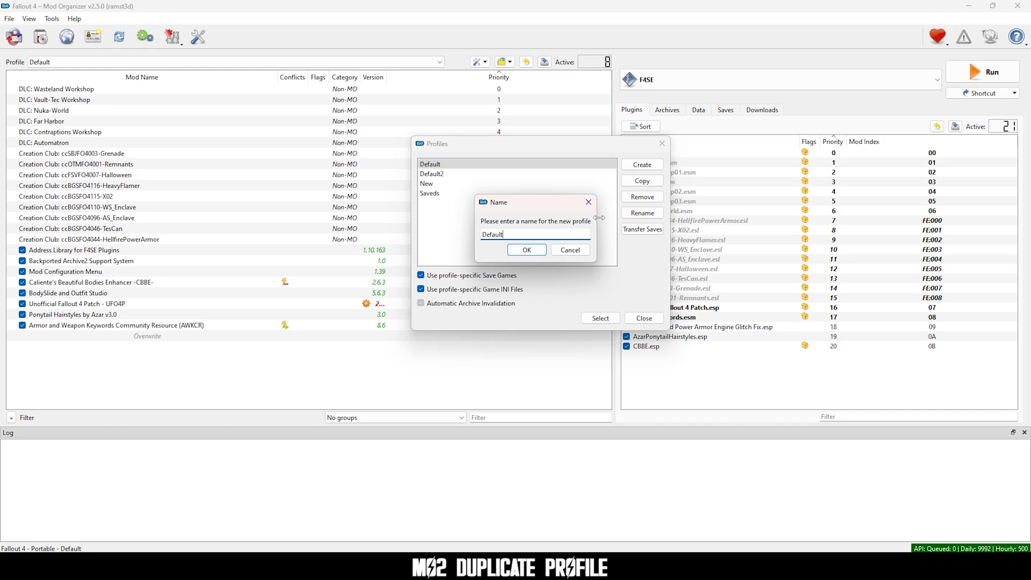
click(525, 250)
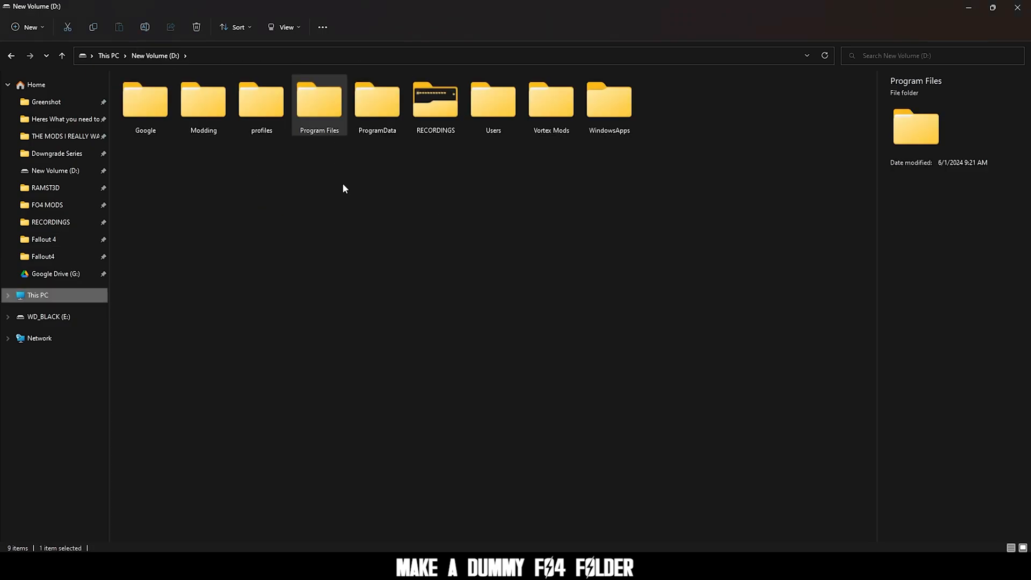
Create the empty folder chain D:\Games\steamapps\common\Fallout 4.
right_click(342, 189)
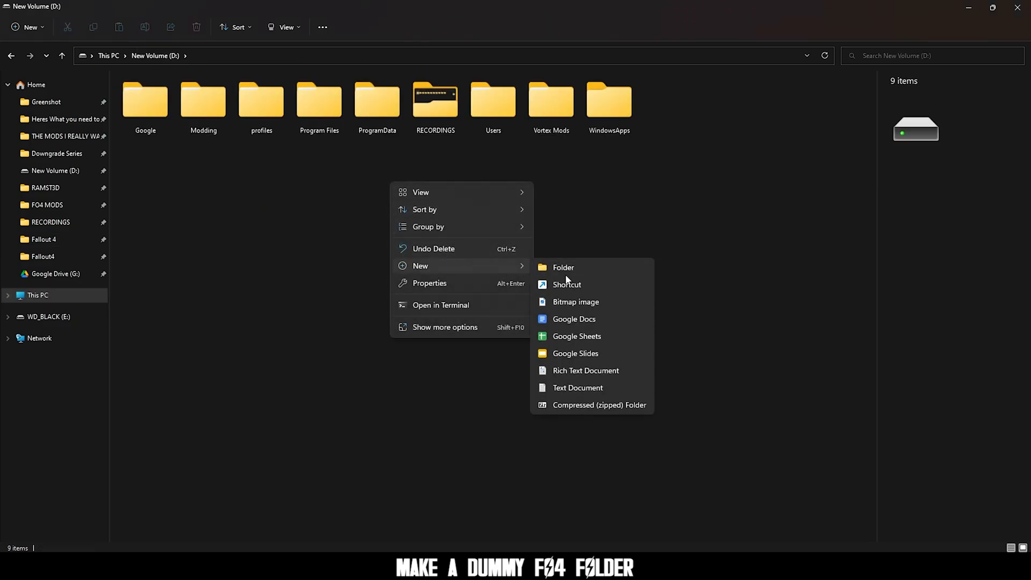
click(563, 268)
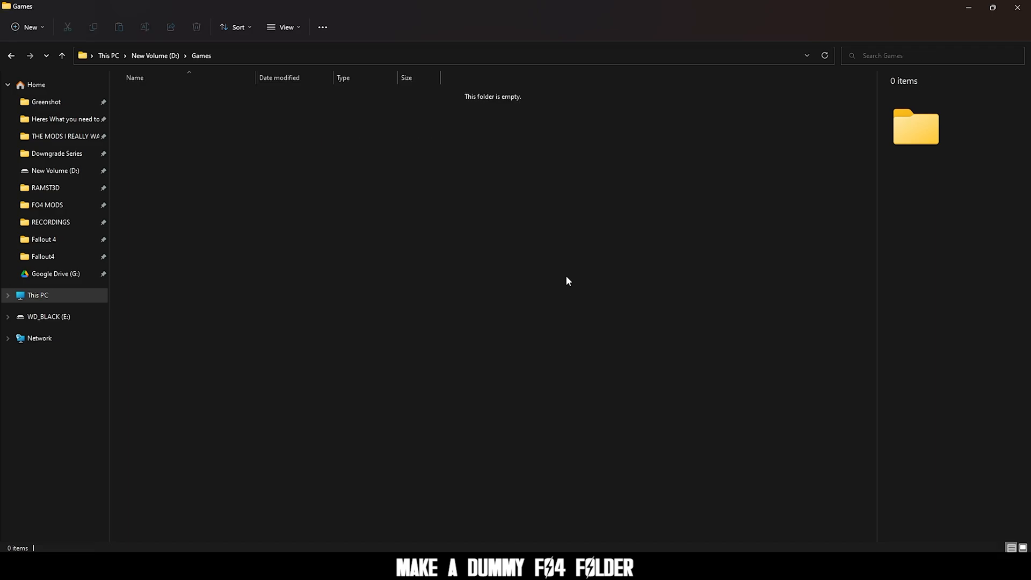
right_click(568, 281)
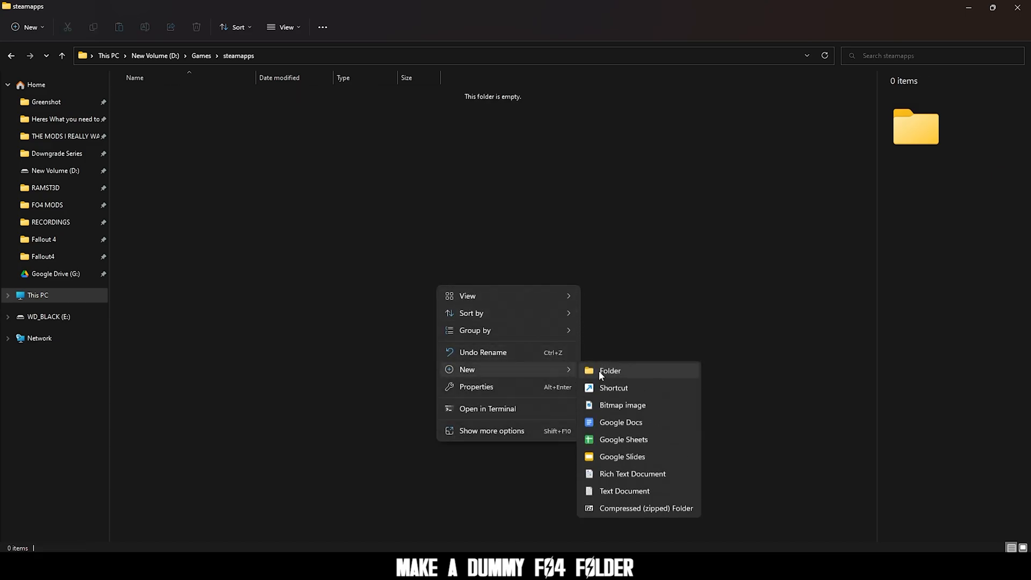
click(609, 371)
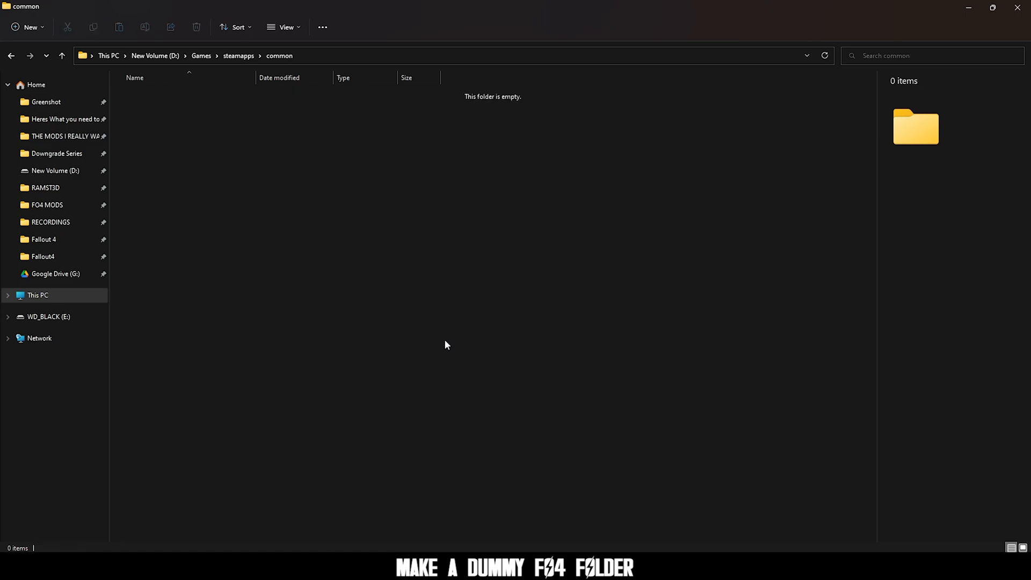
right_click(446, 345)
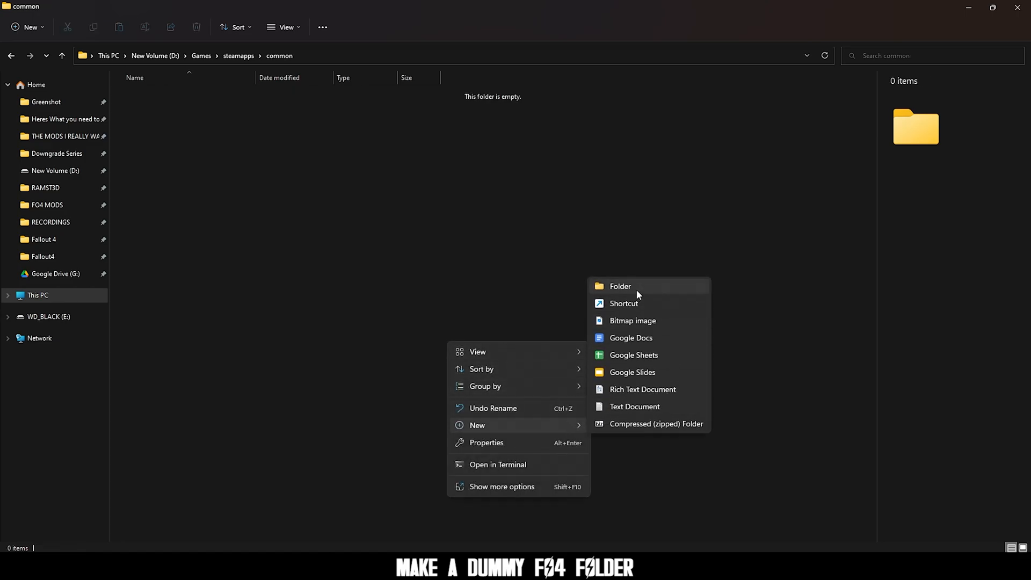
click(618, 286)
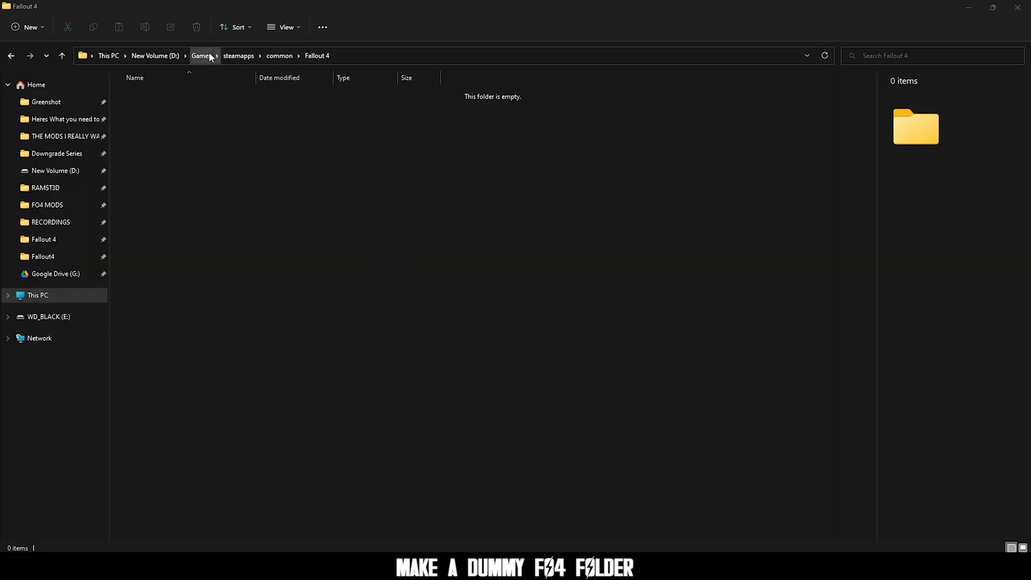
click(200, 55)
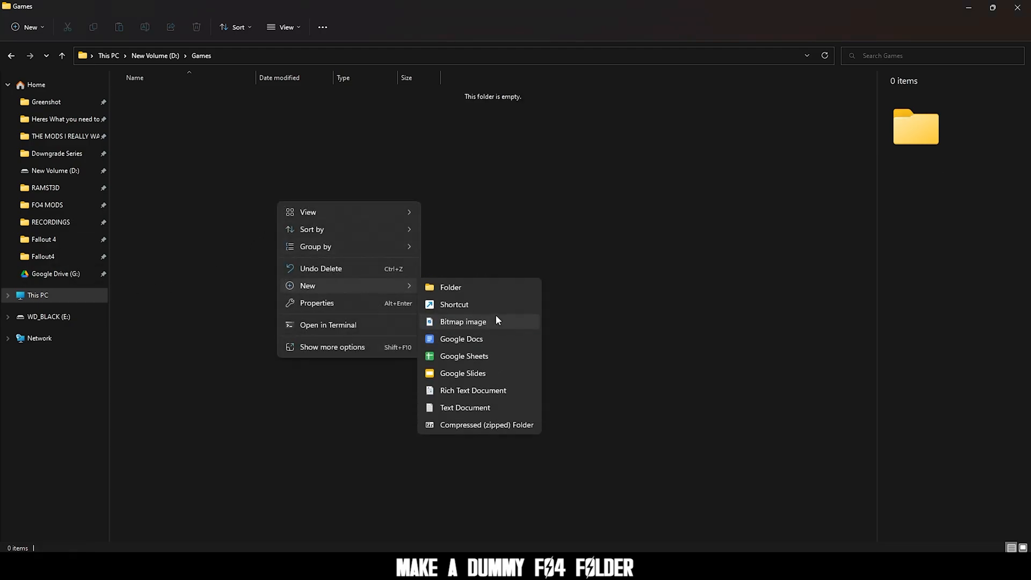
click(450, 287)
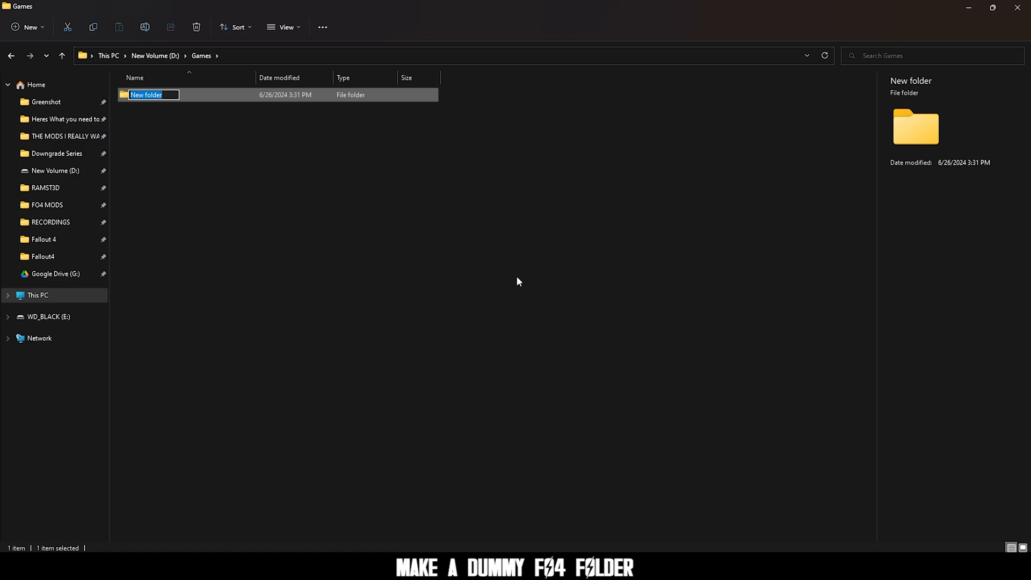
text(Fallout 4)
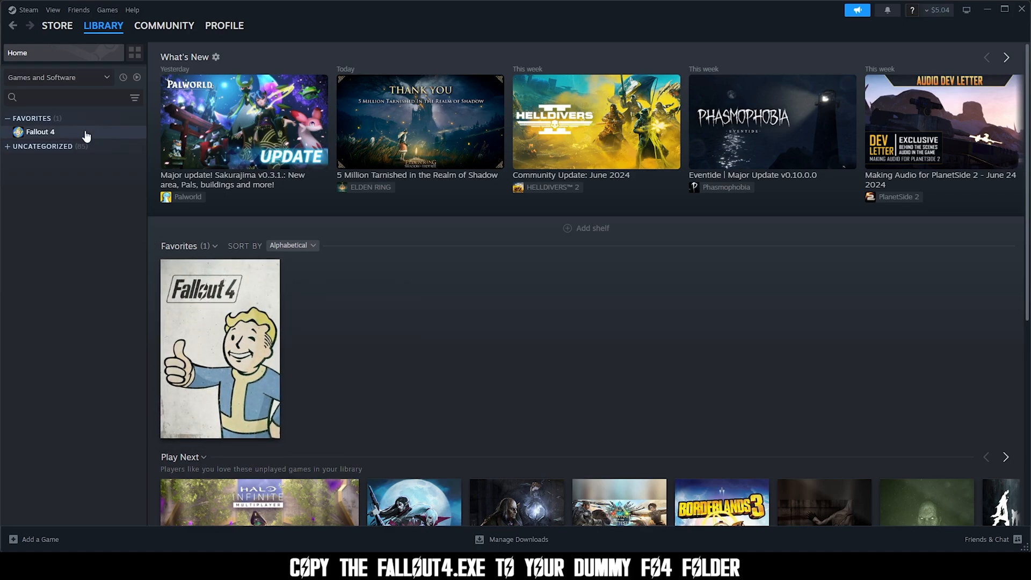
Browse Fallout 4's local files from the Steam library to reach its install folder.
right_click(39, 131)
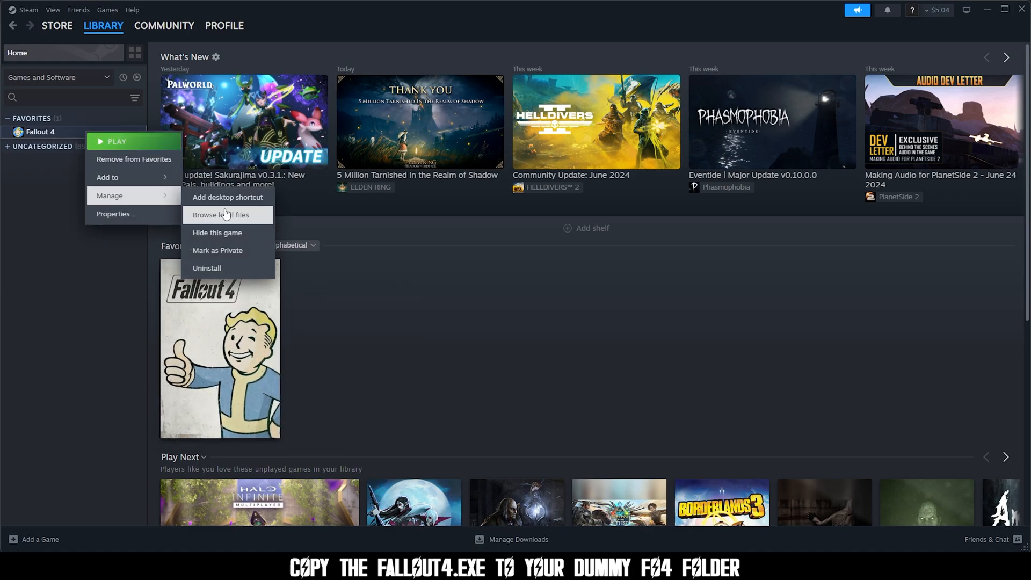
click(220, 215)
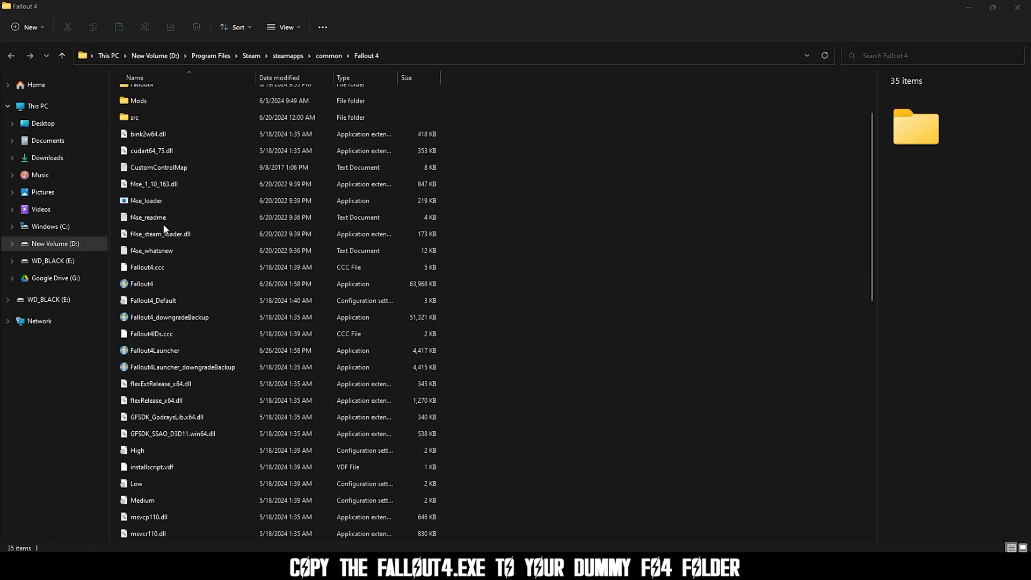
Copy Fallout4.exe from the Steam install into the empty D:\Games Fallout 4 folder.
click(142, 233)
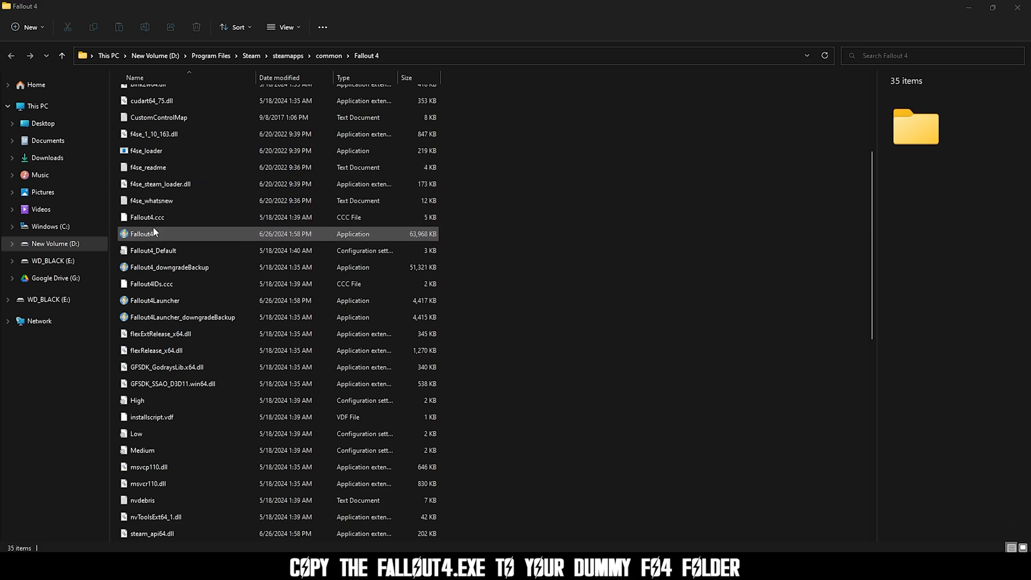
right_click(143, 233)
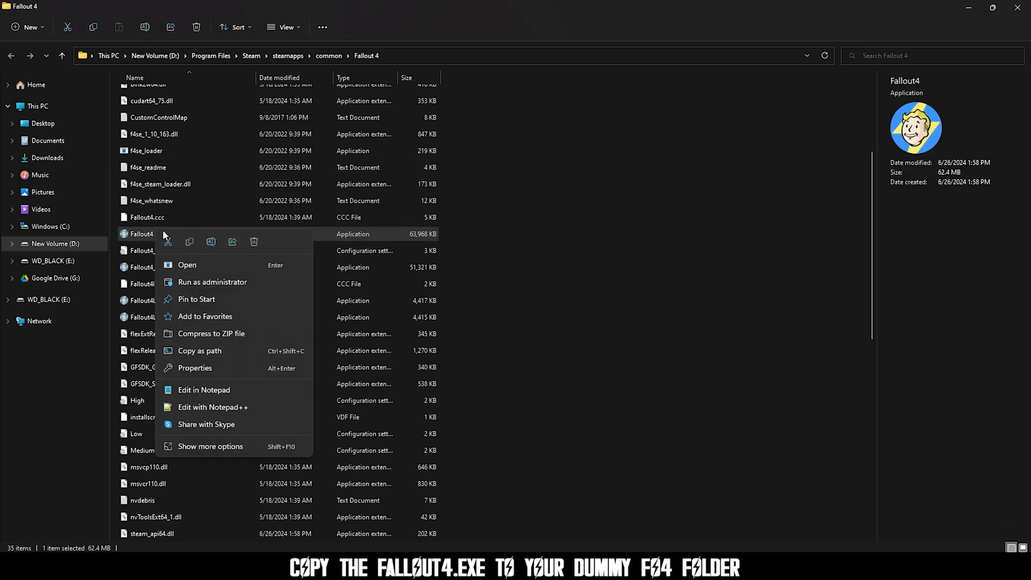
mouse_move(189, 241)
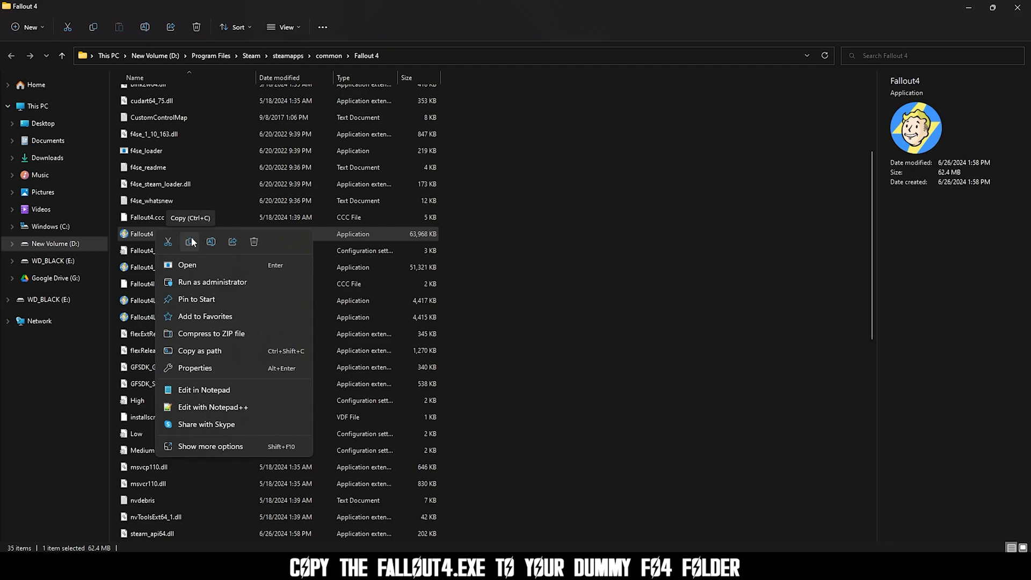
click(190, 242)
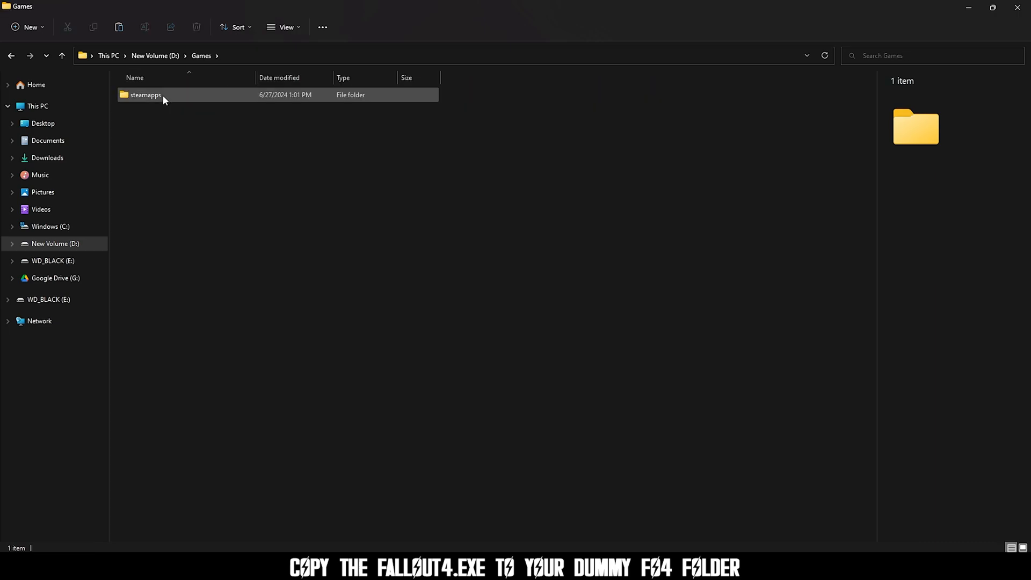
right_click(181, 118)
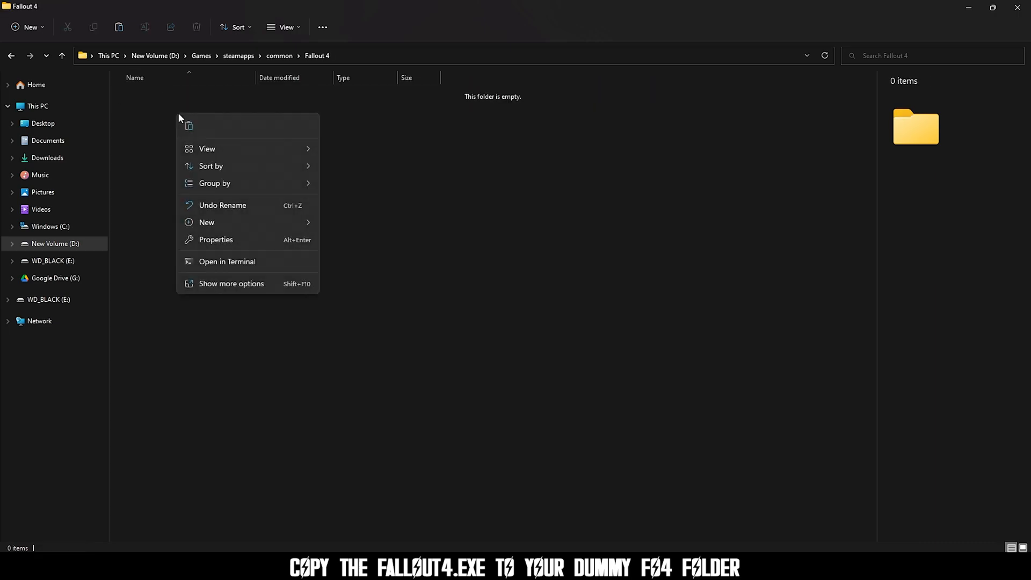
click(189, 125)
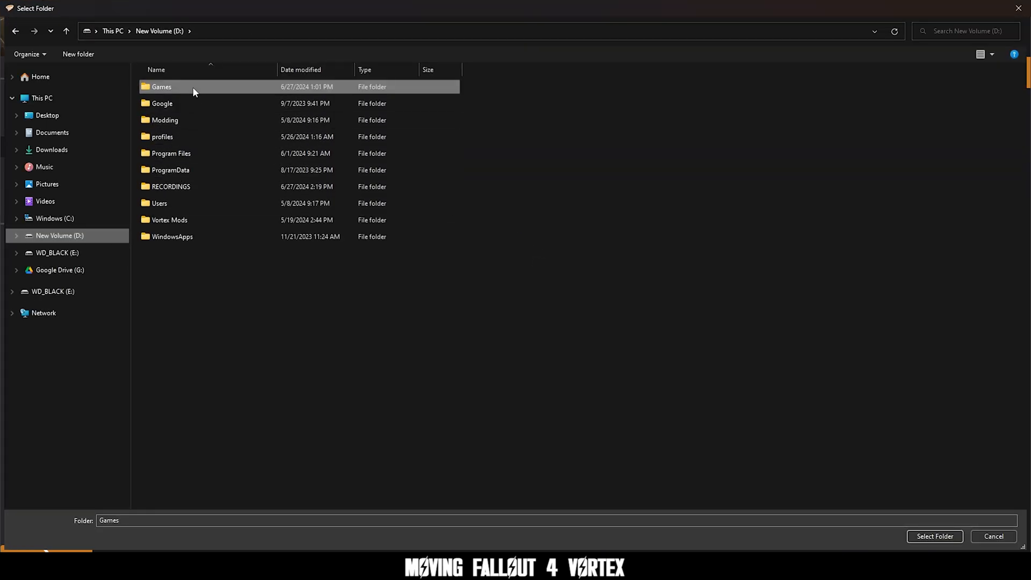
Point Vortex's game location at D:\Games\steamapps\common\Fallout 4.
double_click(161, 86)
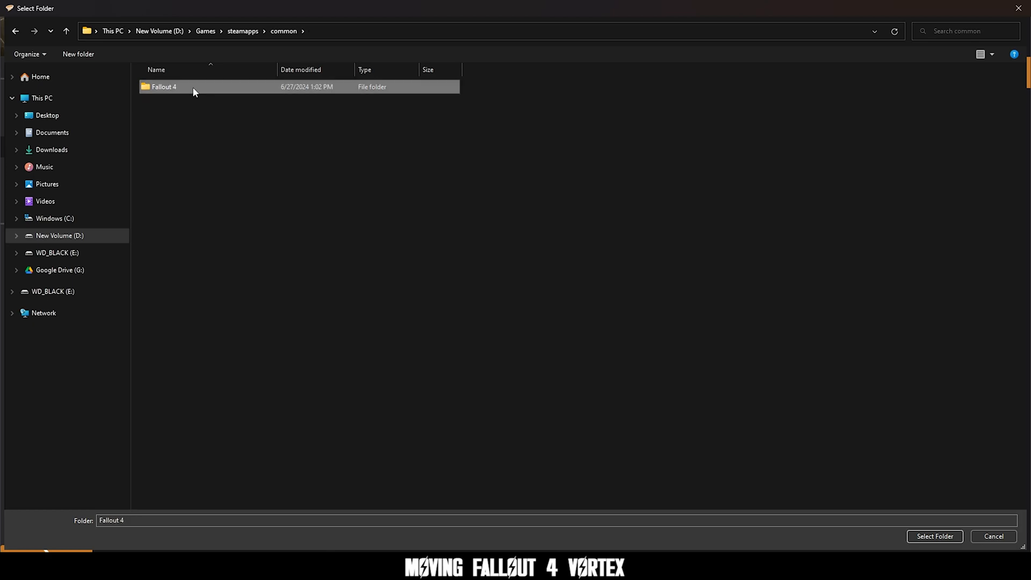
click(933, 536)
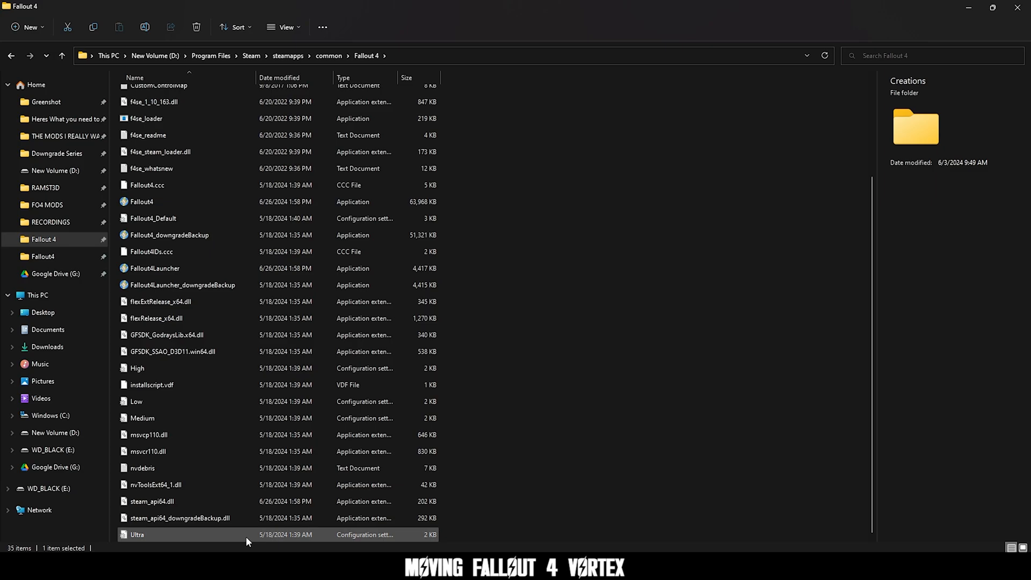
Move all 35 Fallout 4 files into the D:\Games Fallout 4 folder, replacing Fallout4.exe.
key(ctrl+a)
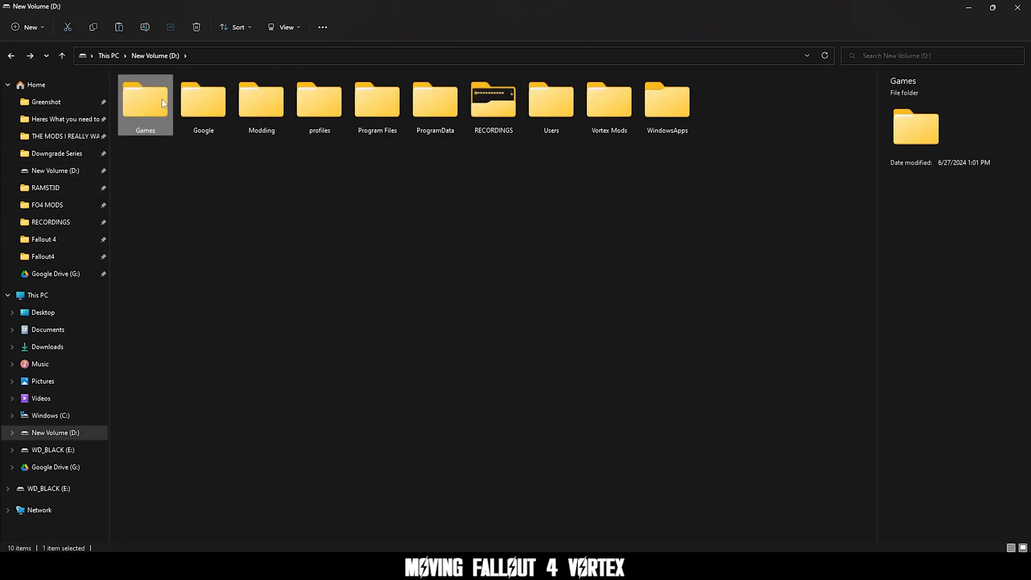
double_click(145, 102)
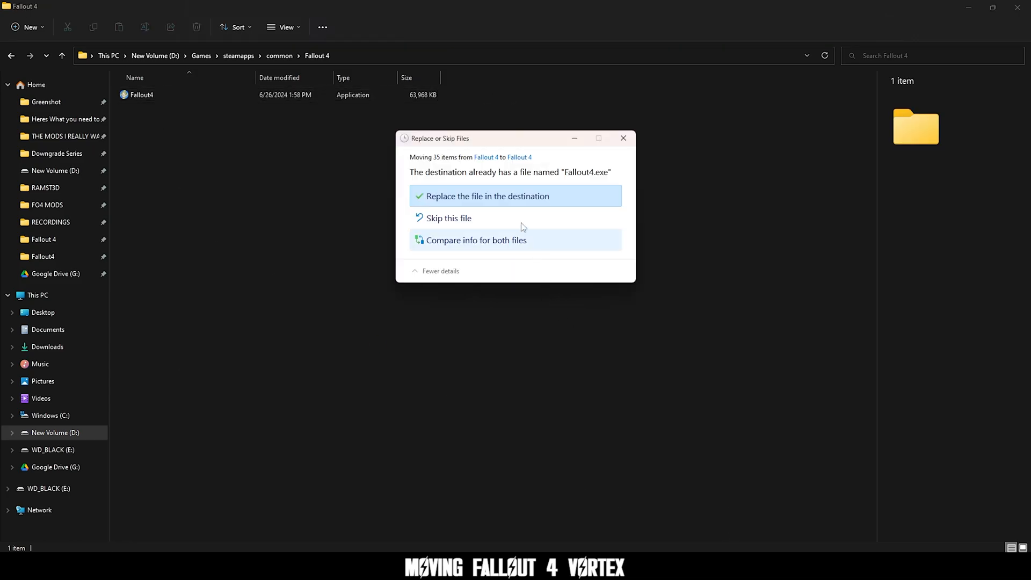
click(485, 196)
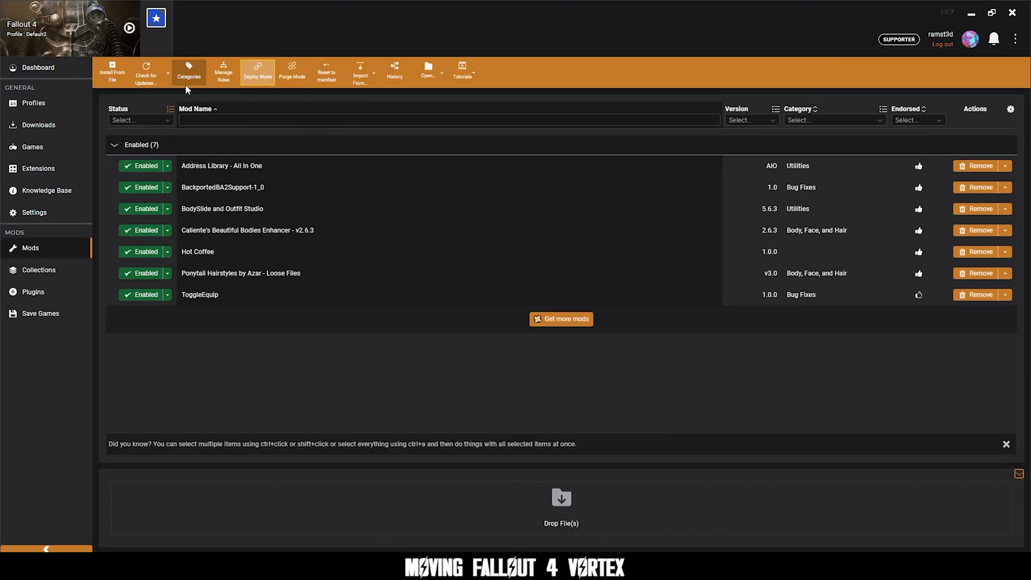
Retarget the F4SE tool to f4se_loader.exe in the new D:\Games Fallout 4 folder.
click(39, 66)
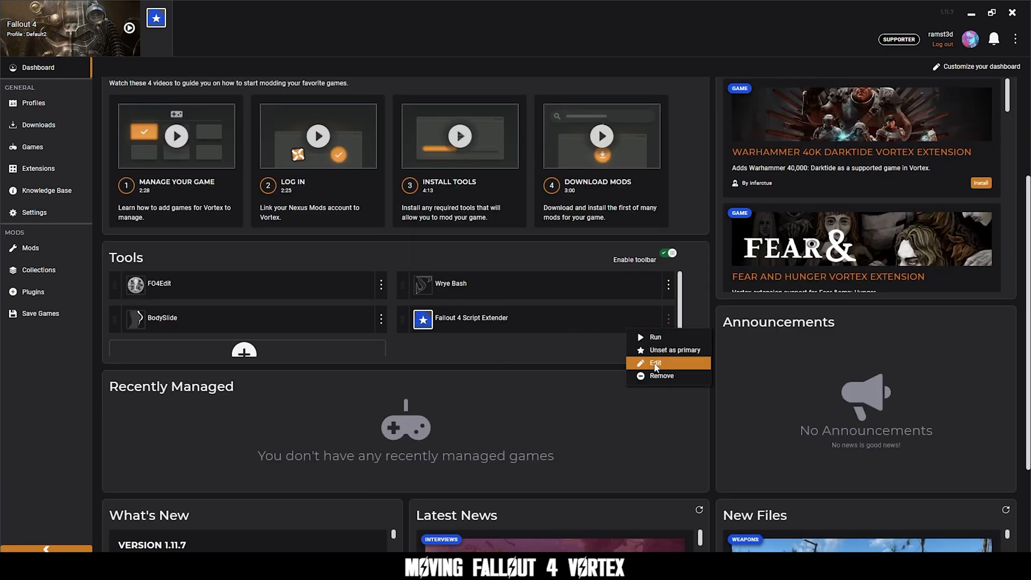
click(654, 363)
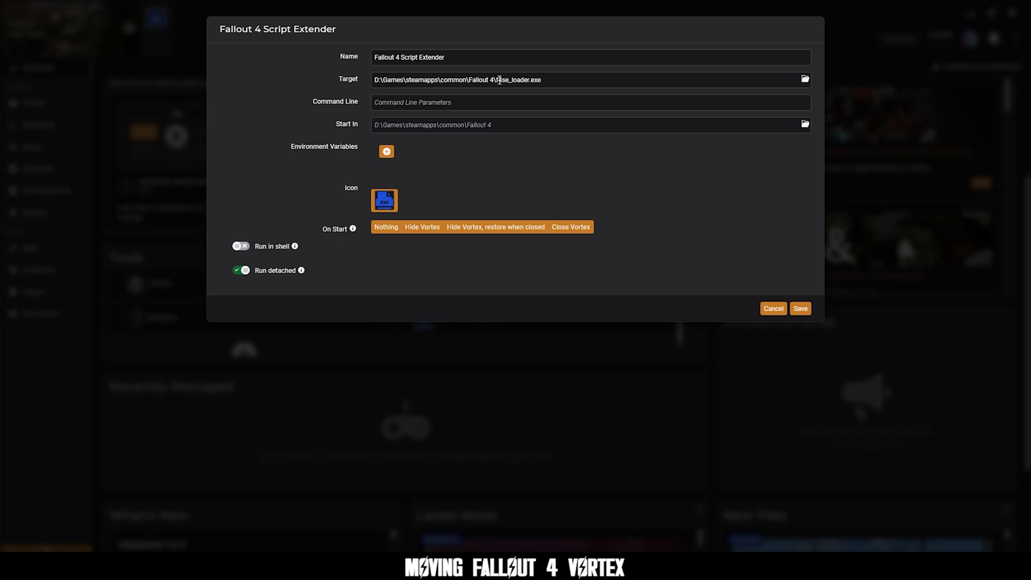
click(804, 78)
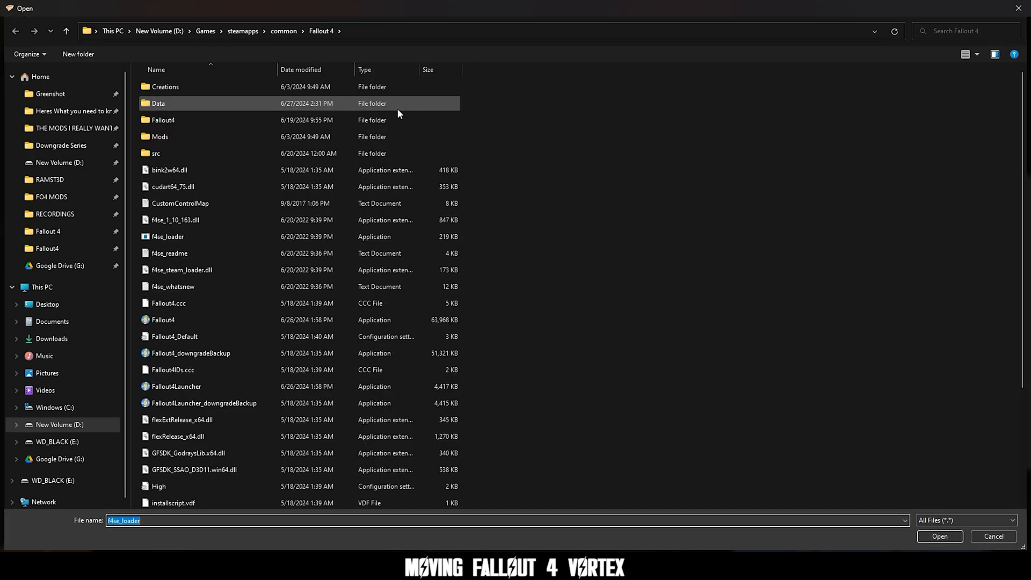
click(168, 236)
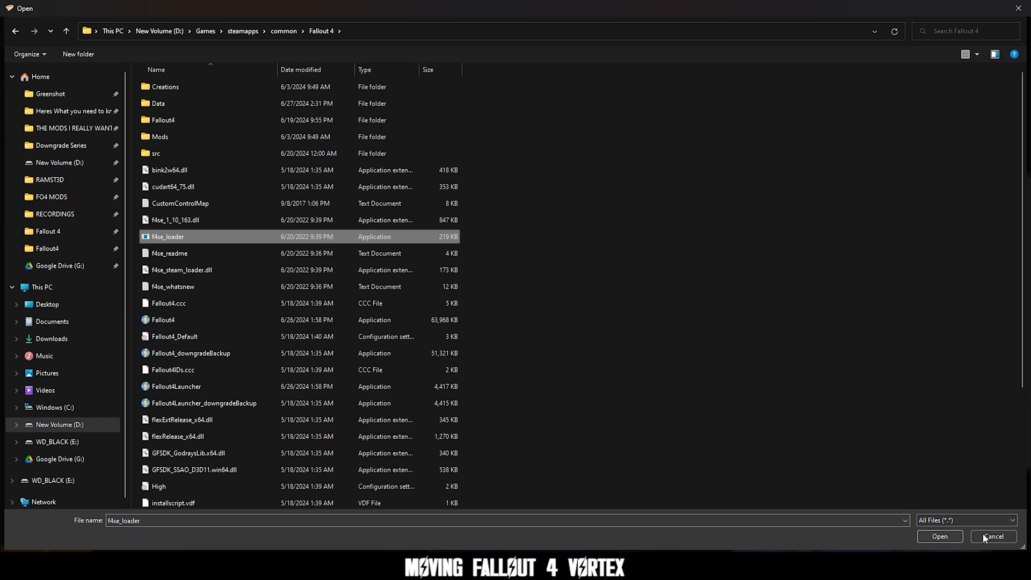
click(939, 537)
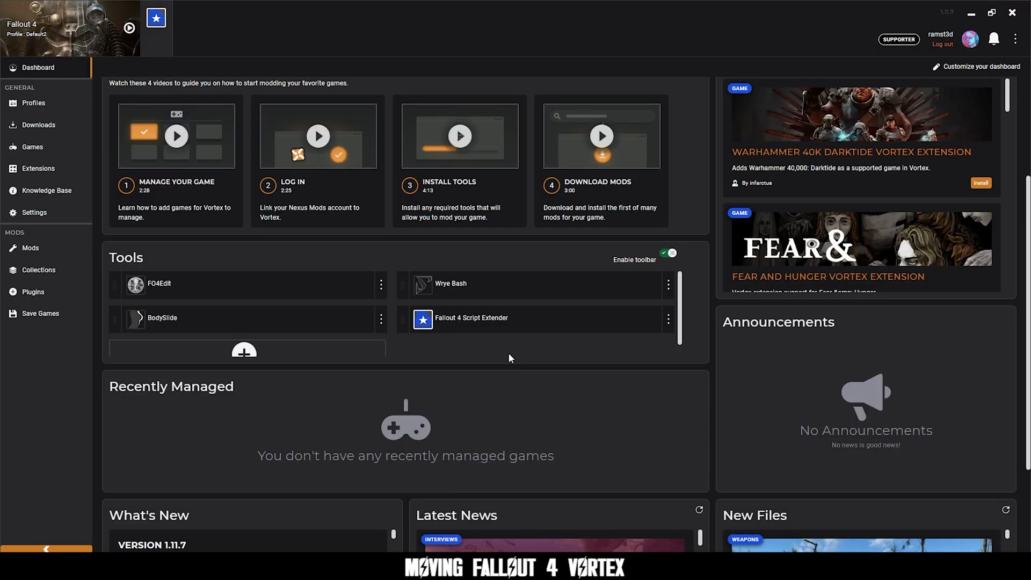
Return to the mods list and deploy the seven enabled mods.
click(30, 248)
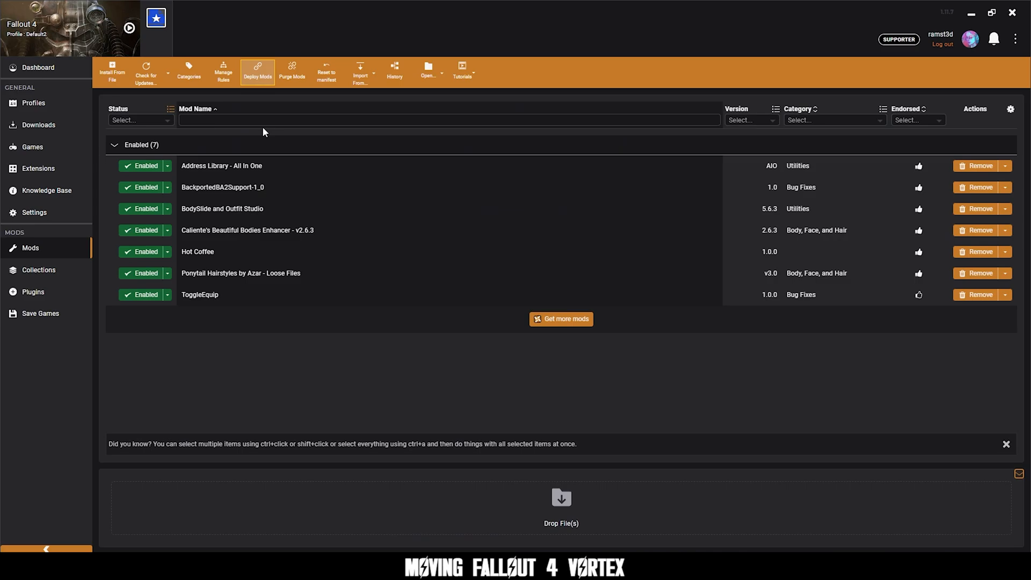
click(257, 71)
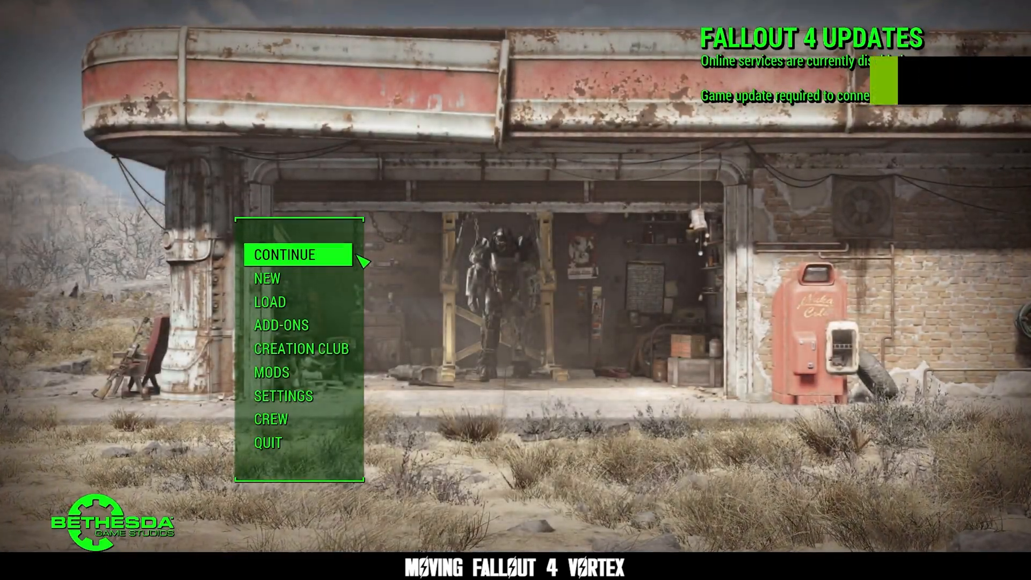
Continue the most recent save from Fallout 4's main menu.
click(270, 300)
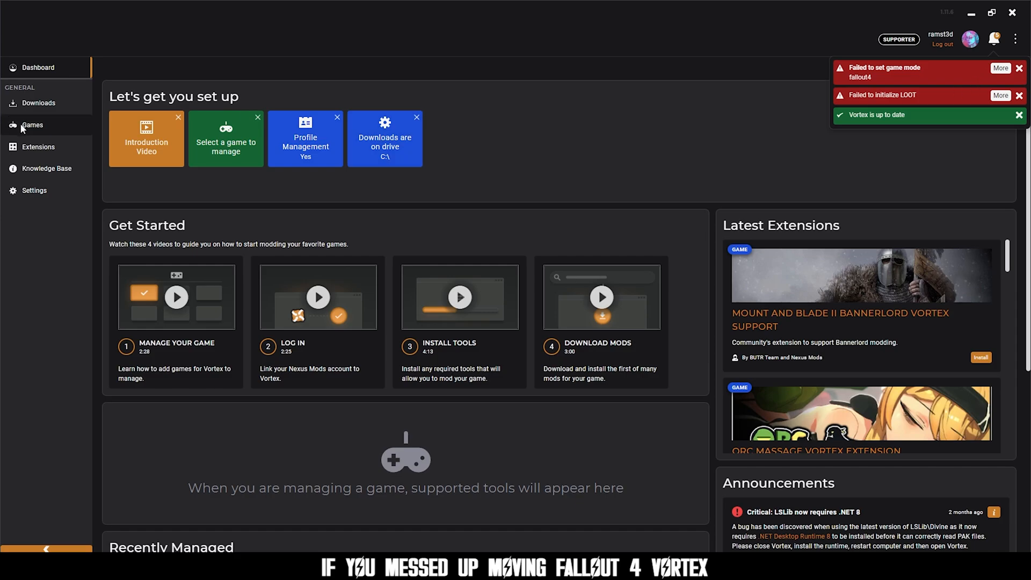
Find 'fallout 4' in Games, manage it and proceed to set its folder manually.
click(31, 125)
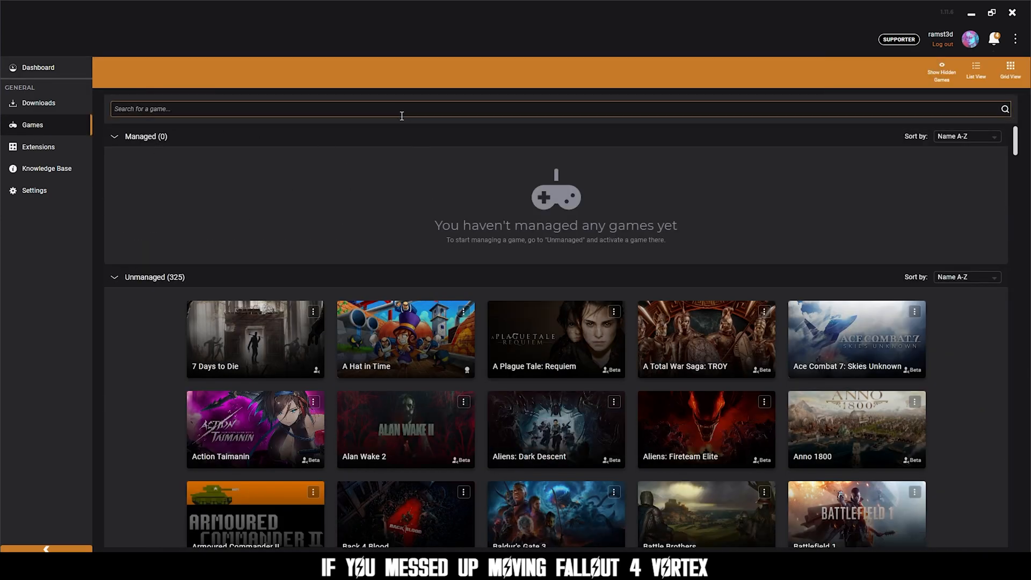
text(fallout 4)
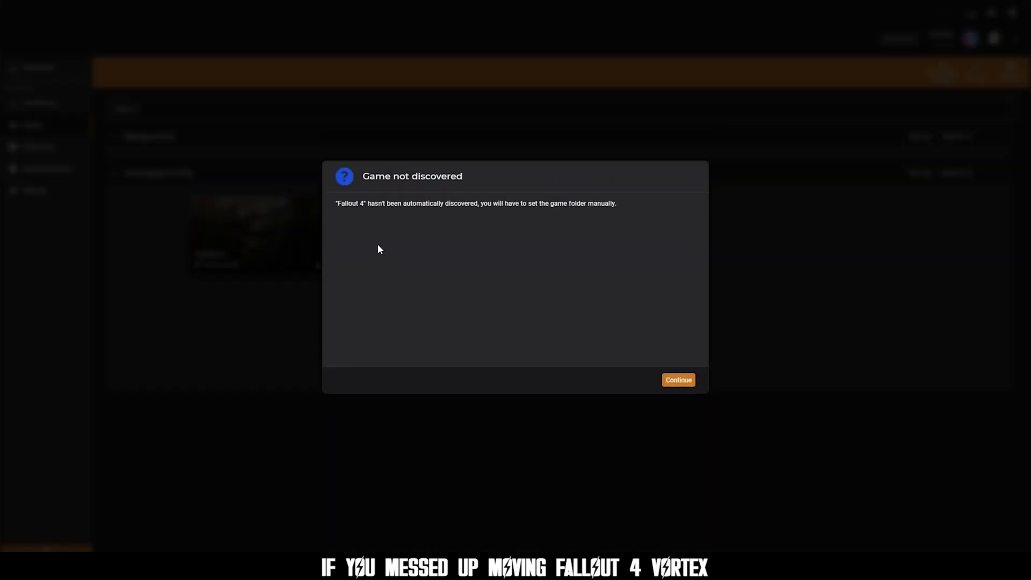
click(678, 379)
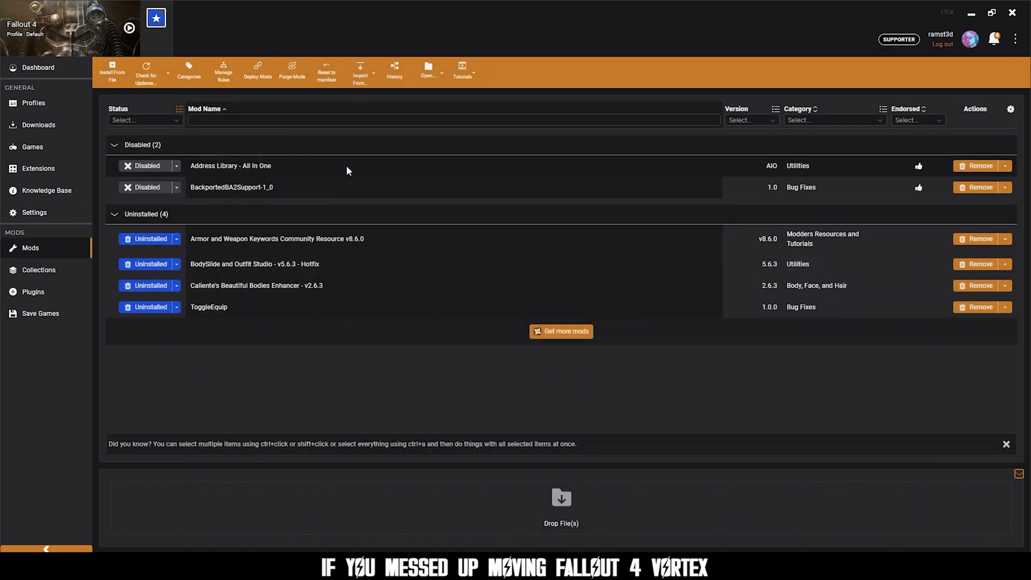
mouse_move(160, 177)
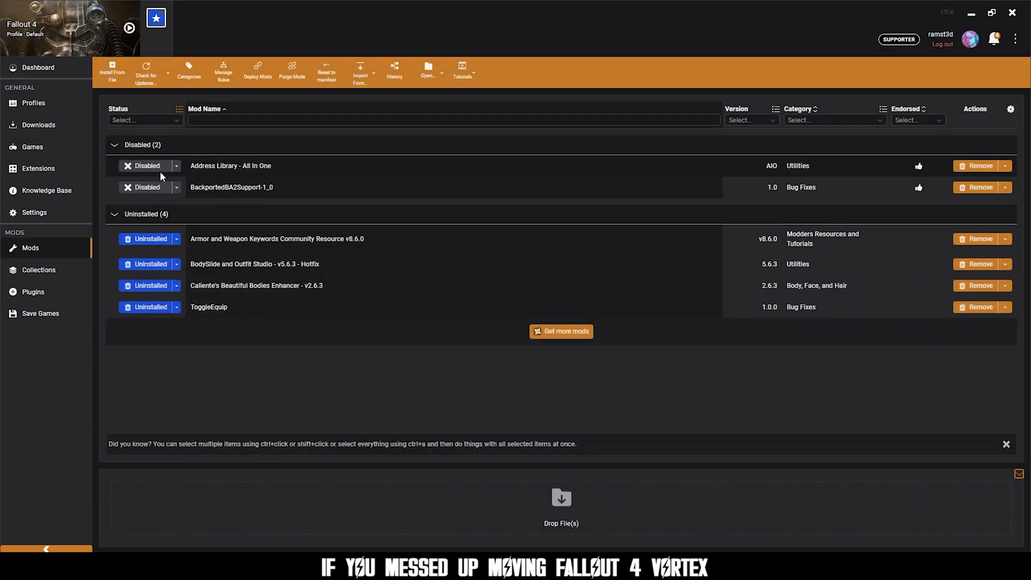
Re-enable the Address Library - All In One mod.
click(145, 166)
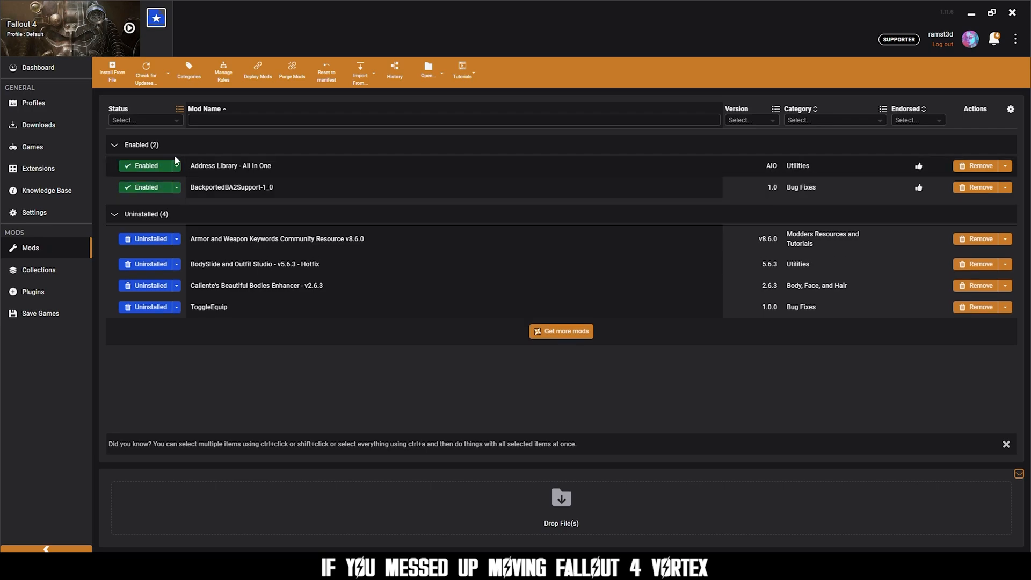
mouse_move(292, 70)
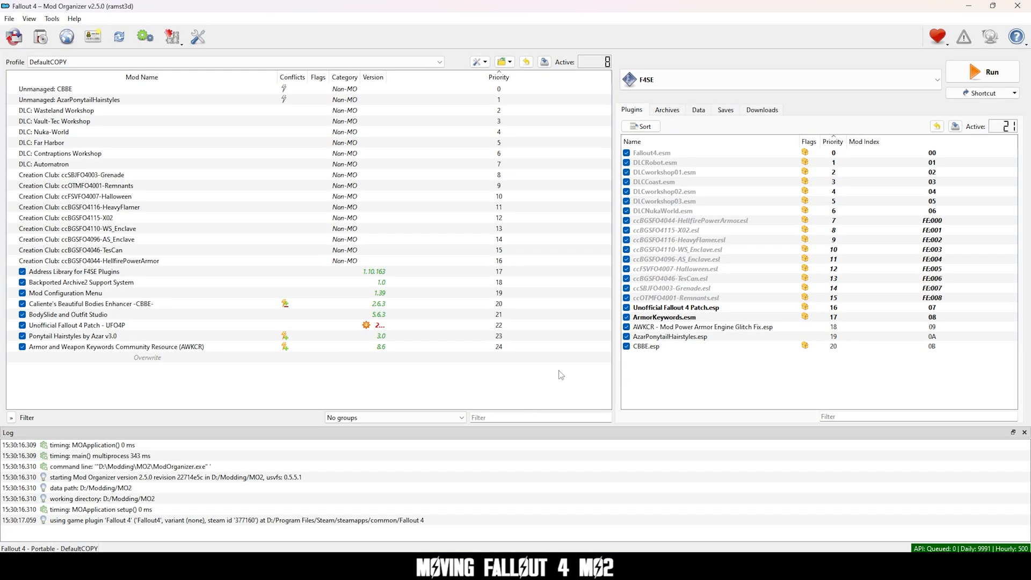
Set the Managed Game to Fallout4.exe under D:\Games\steamapps and restart Mod Organizer.
click(198, 36)
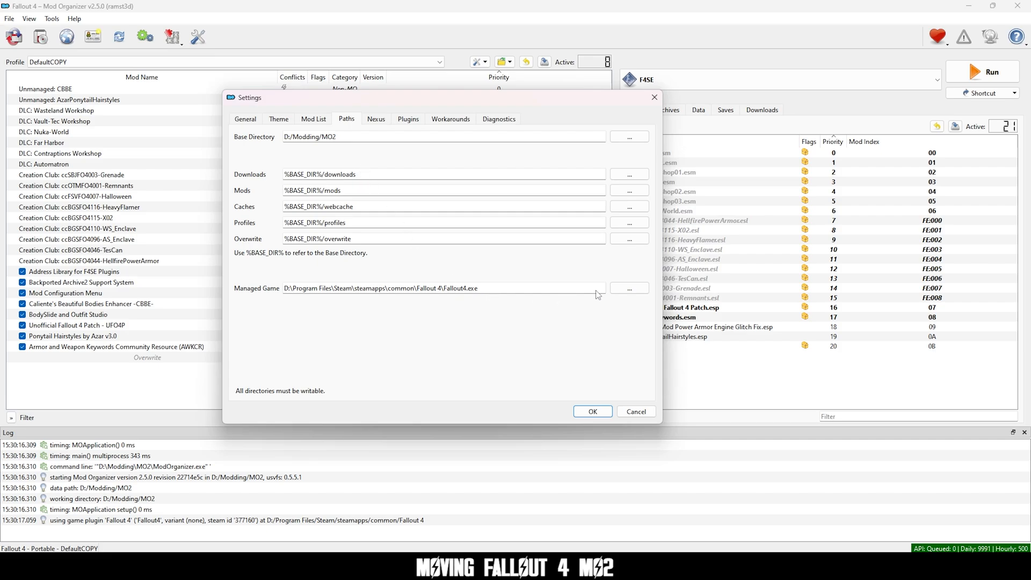
click(628, 288)
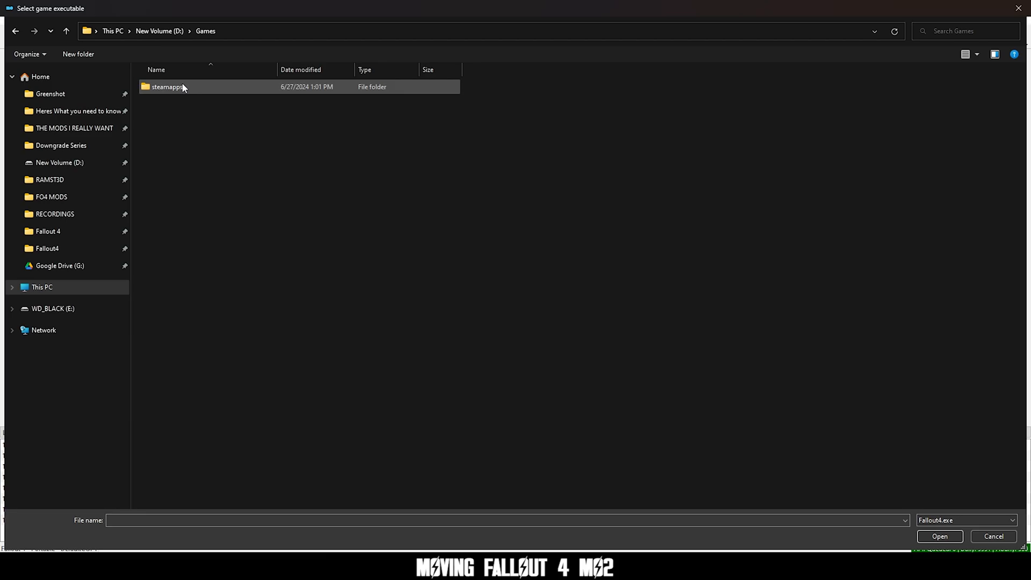
double_click(166, 86)
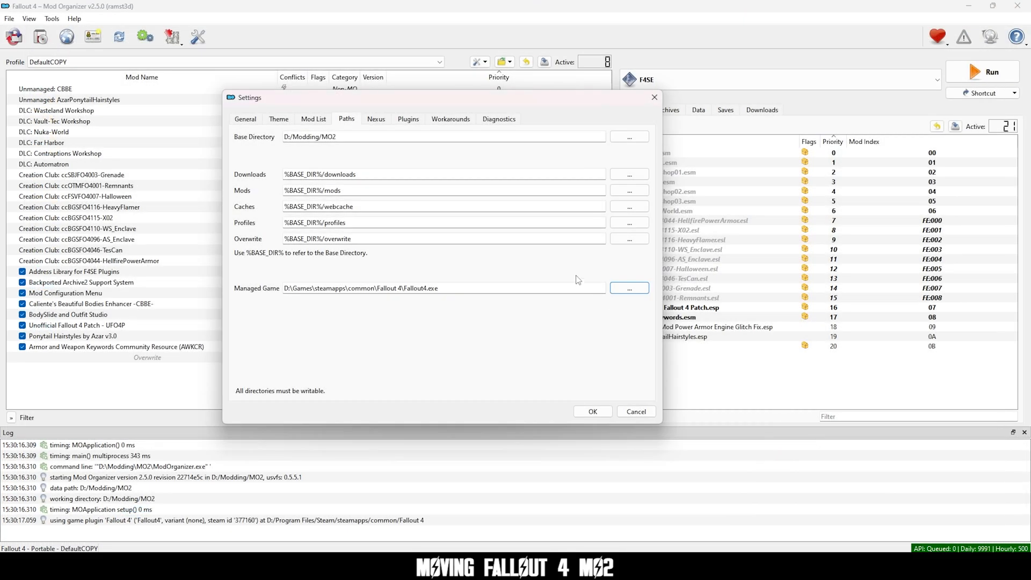
click(591, 411)
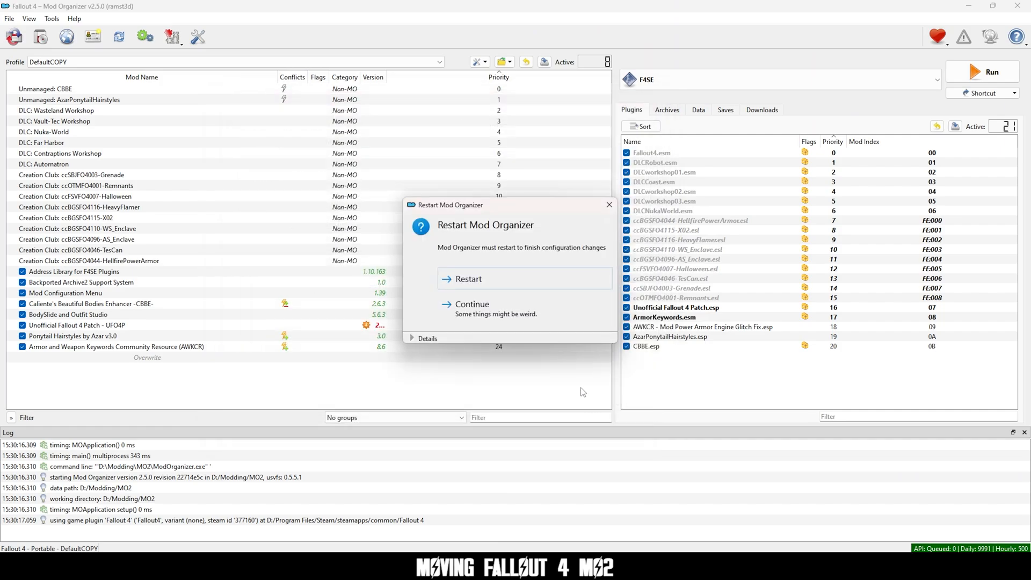
click(467, 279)
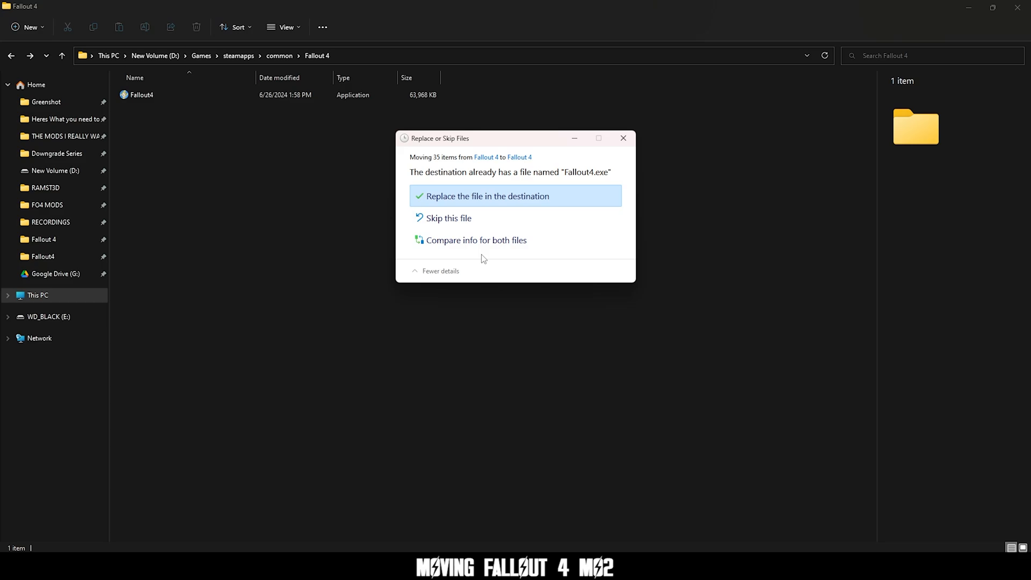
Replace the existing Fallout4.exe in the destination to finish the move.
click(486, 195)
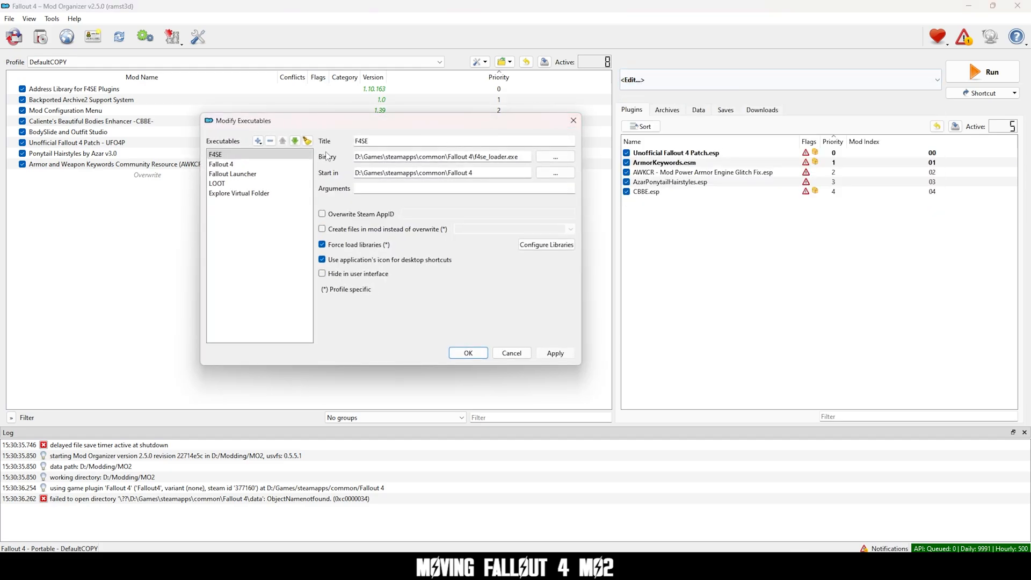
Confirm F4SE's executable paths point to D:\Games, relaunch Mod Organizer and run F4SE.
click(269, 141)
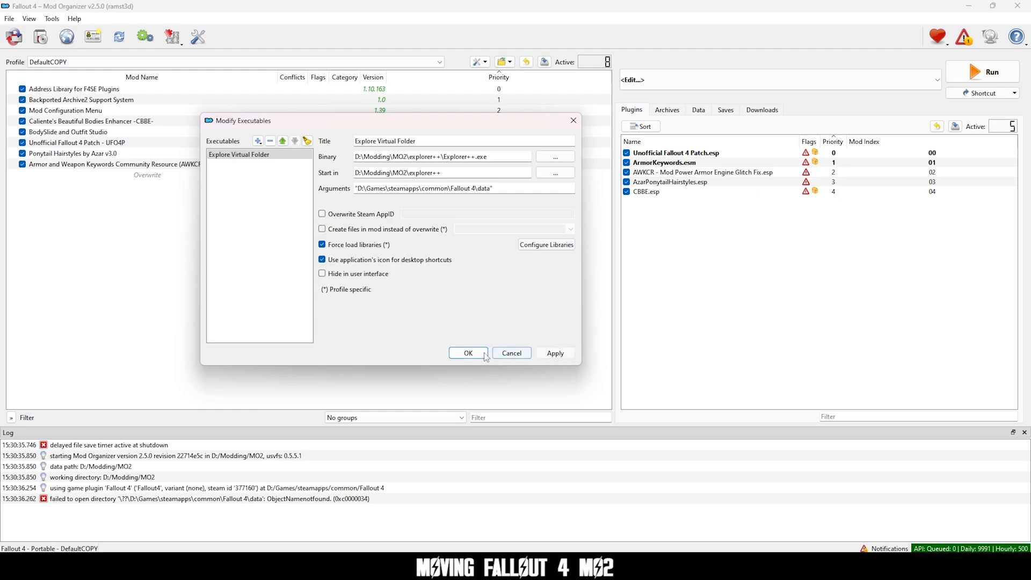
click(467, 353)
text(mod)
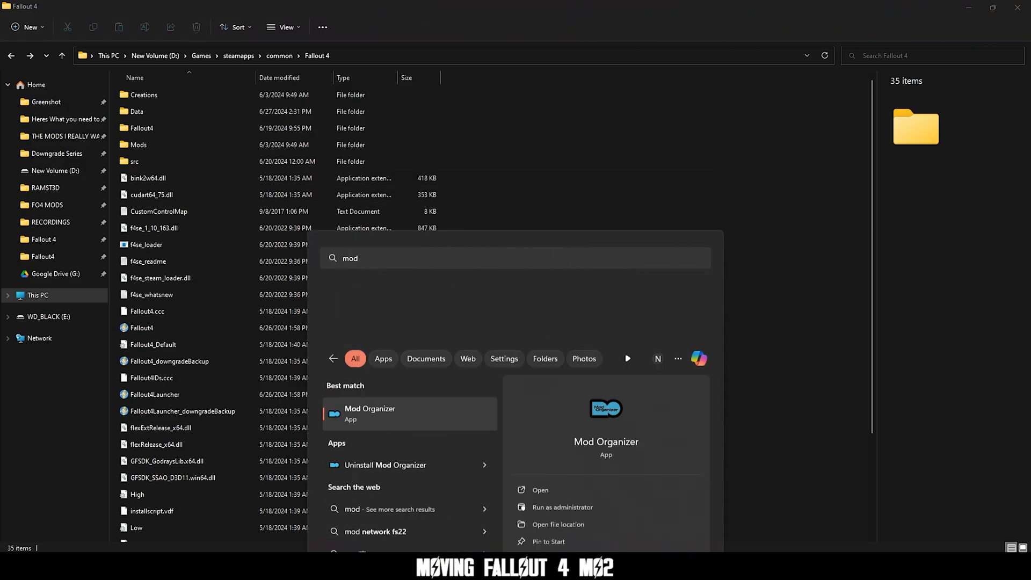
click(370, 412)
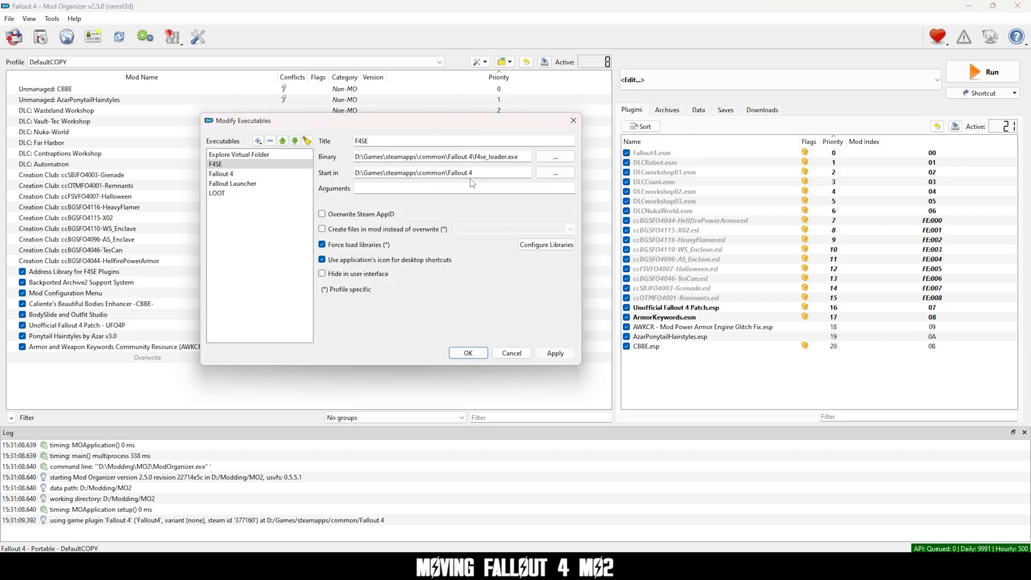
click(467, 354)
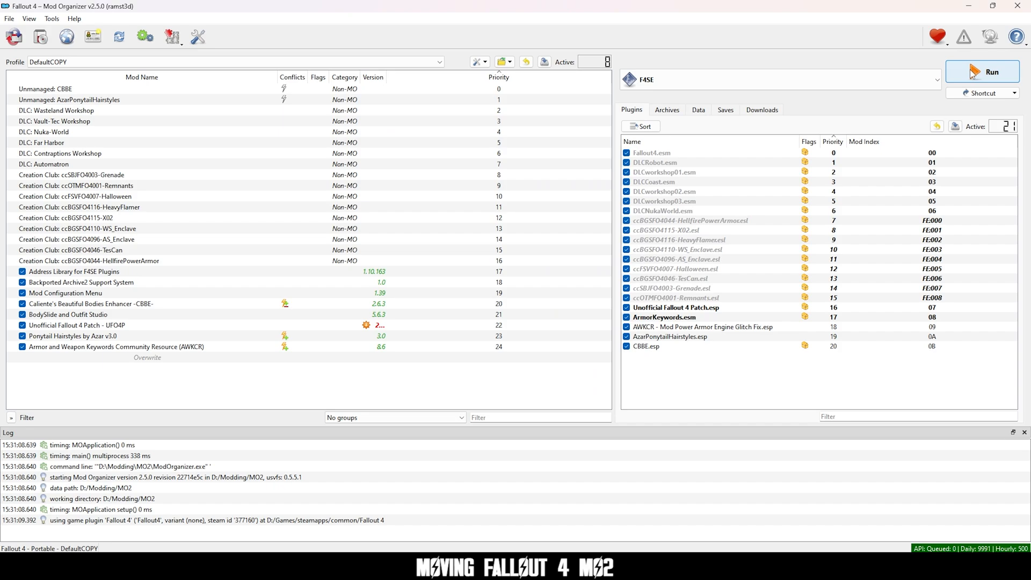
click(992, 71)
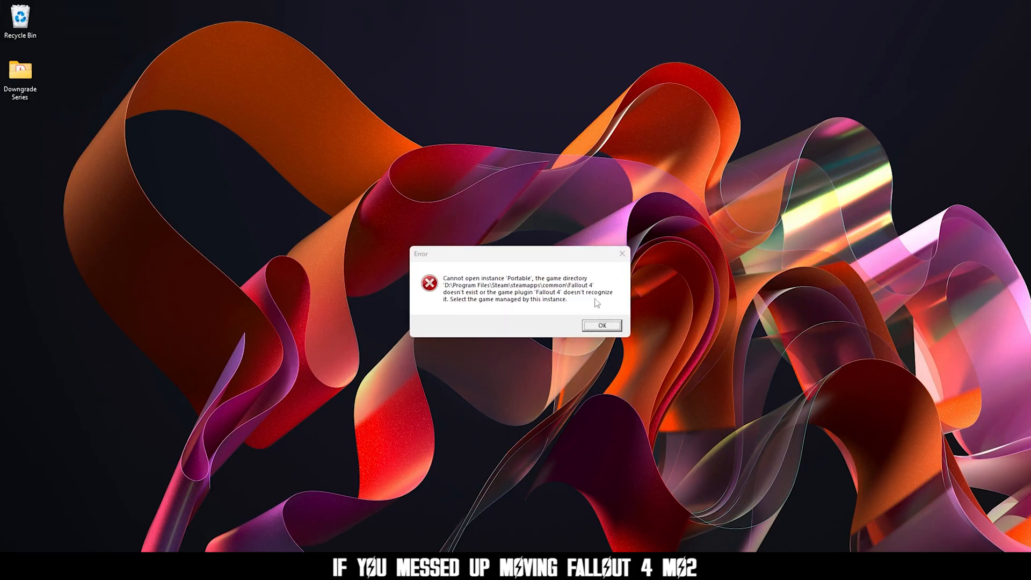
Dismiss the missing-directory error and select D:\Fallout 4 as the instance's game folder.
click(599, 326)
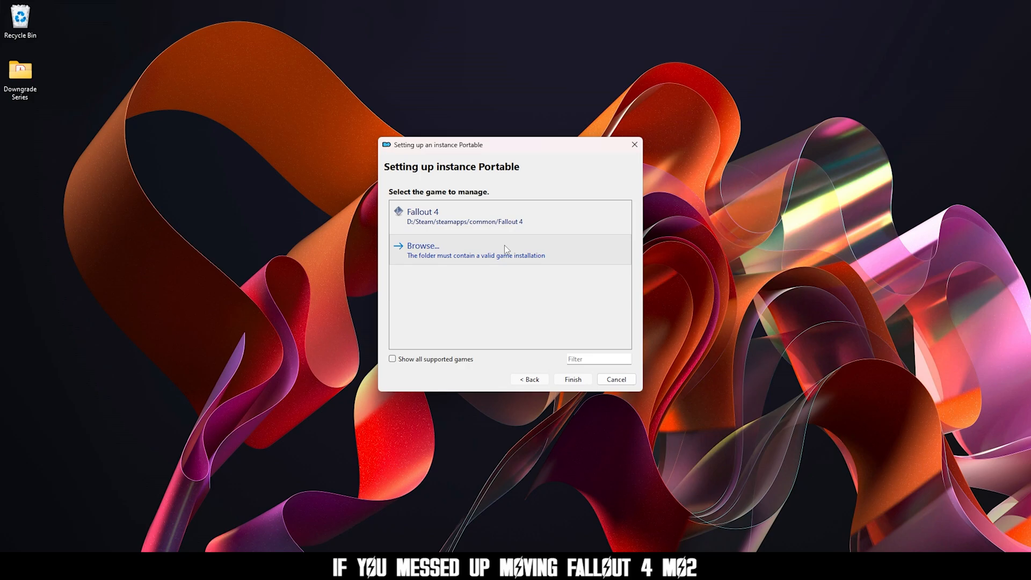
click(423, 244)
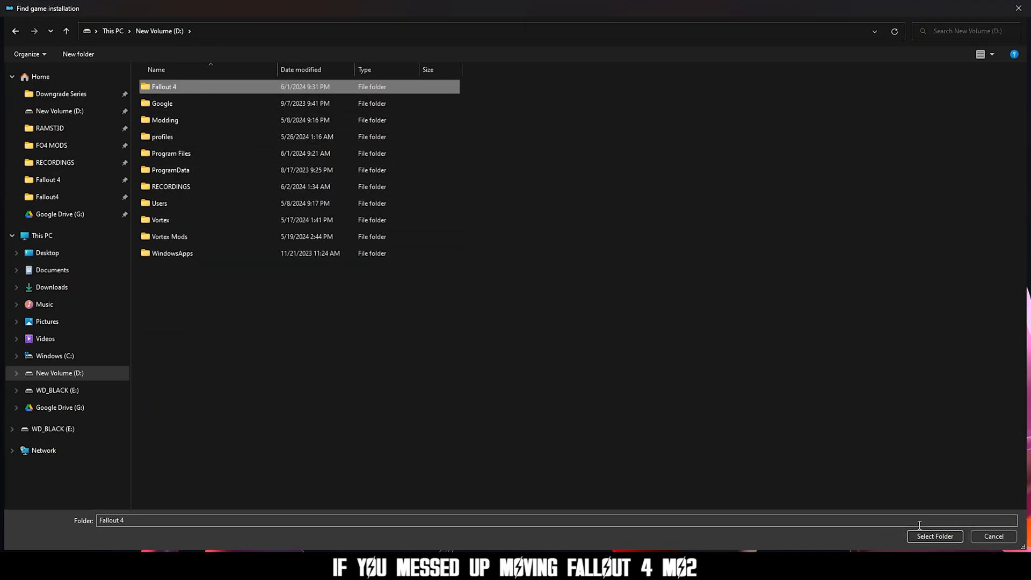
click(934, 536)
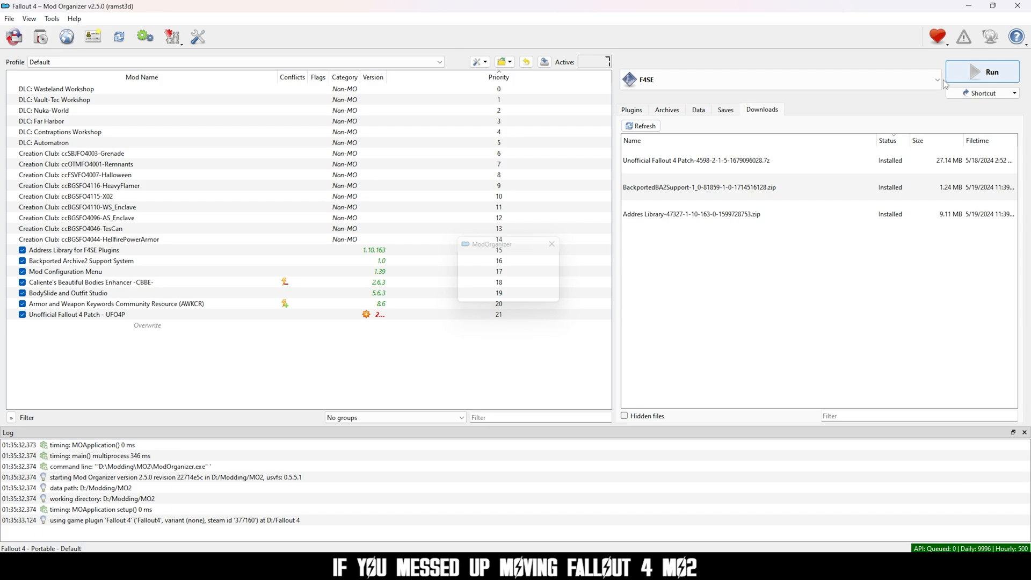
Run F4SE so f4se_loader.exe starts from D:\Fallout 4.
click(990, 72)
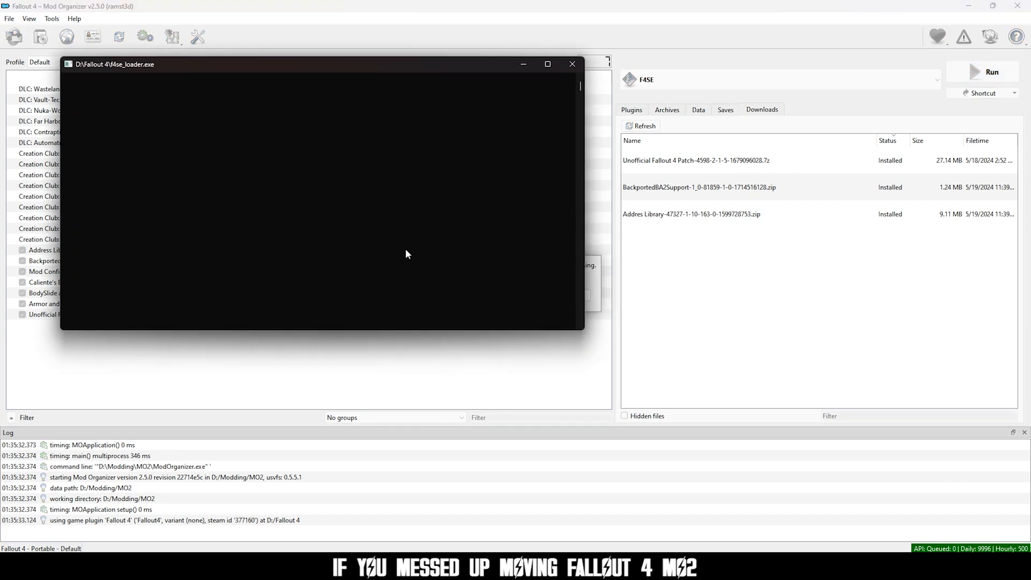